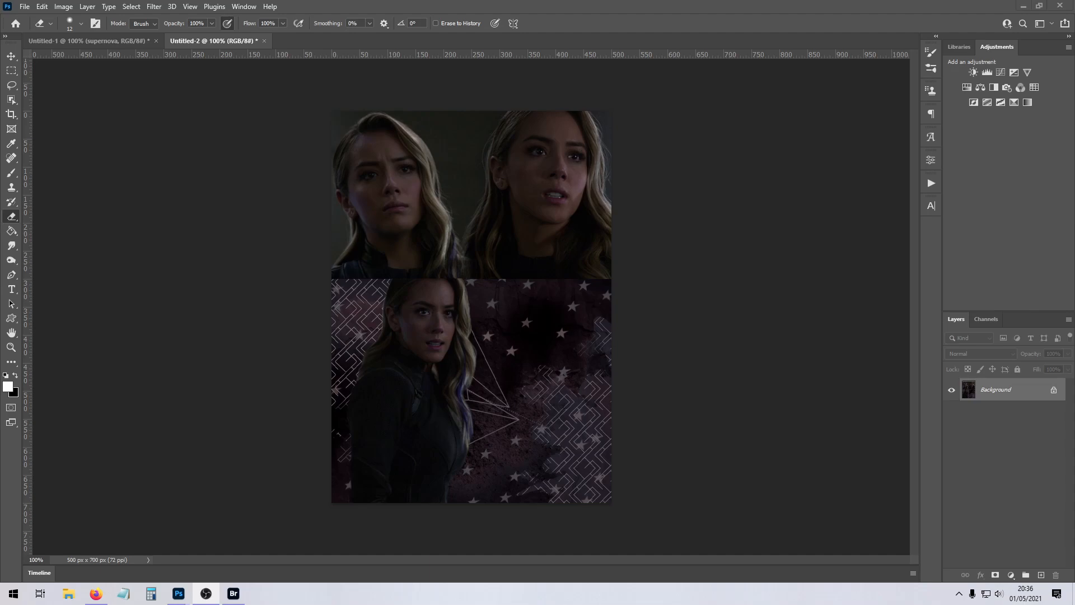
mouse_move(737, 539)
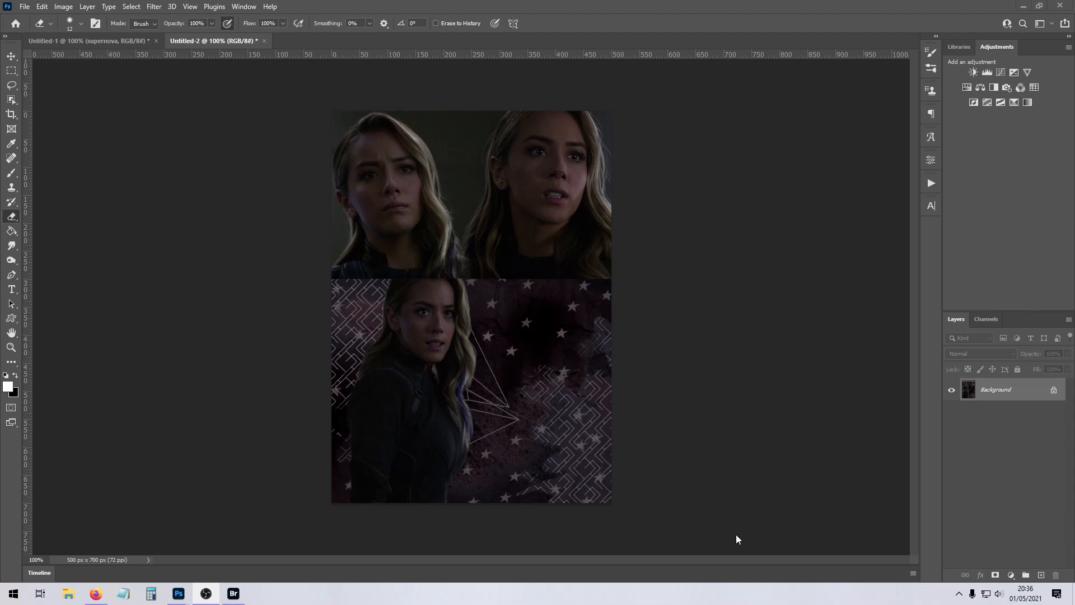
Load the psdESME colouring file and pick its premium 01 colouring group.
left_click(233, 593)
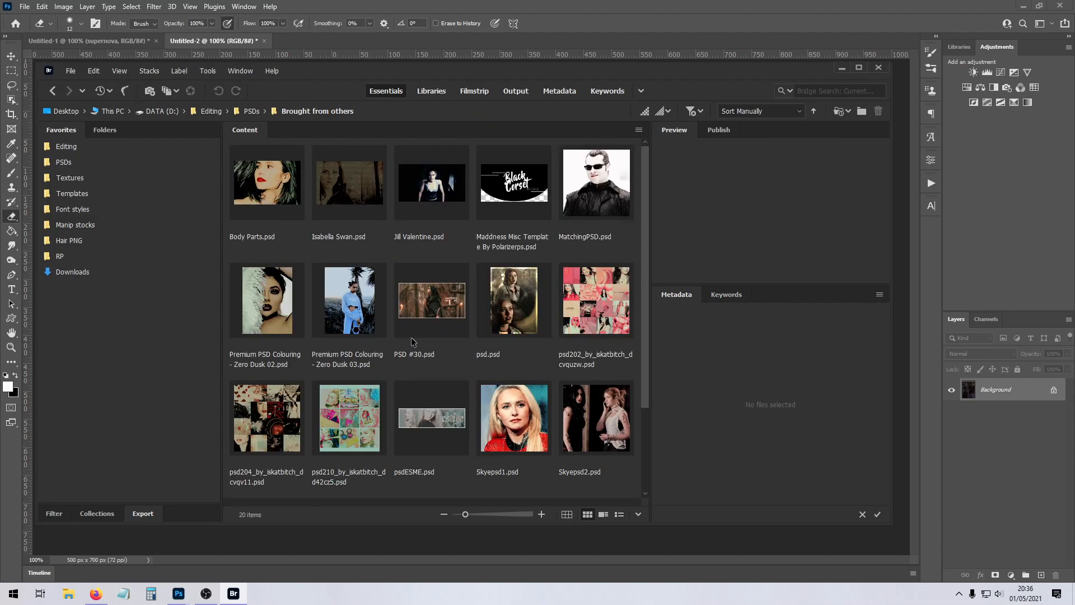
scroll("down", 3)
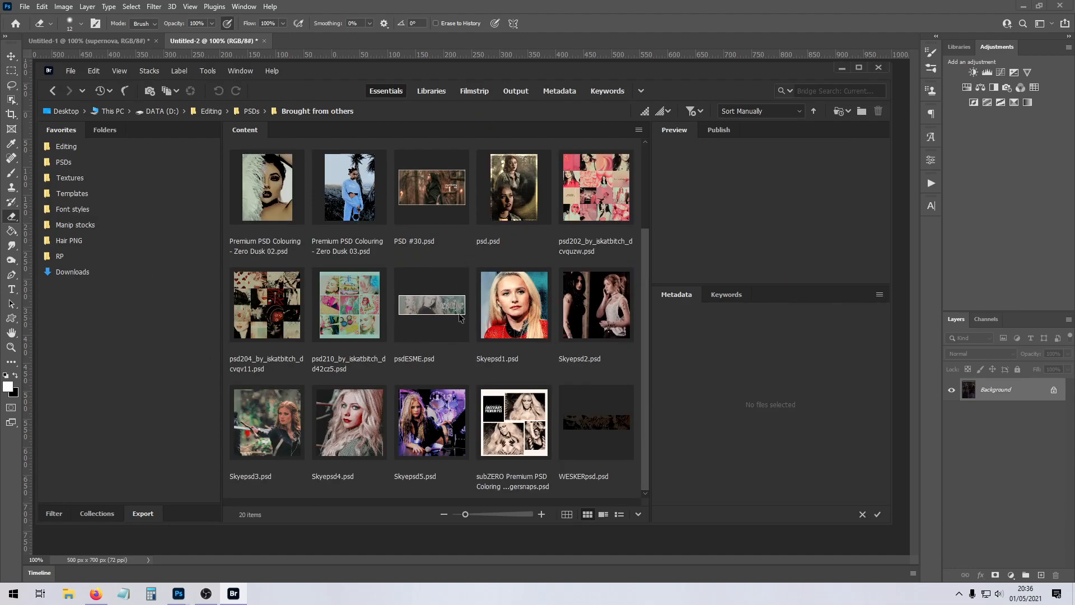
double_click(431, 305)
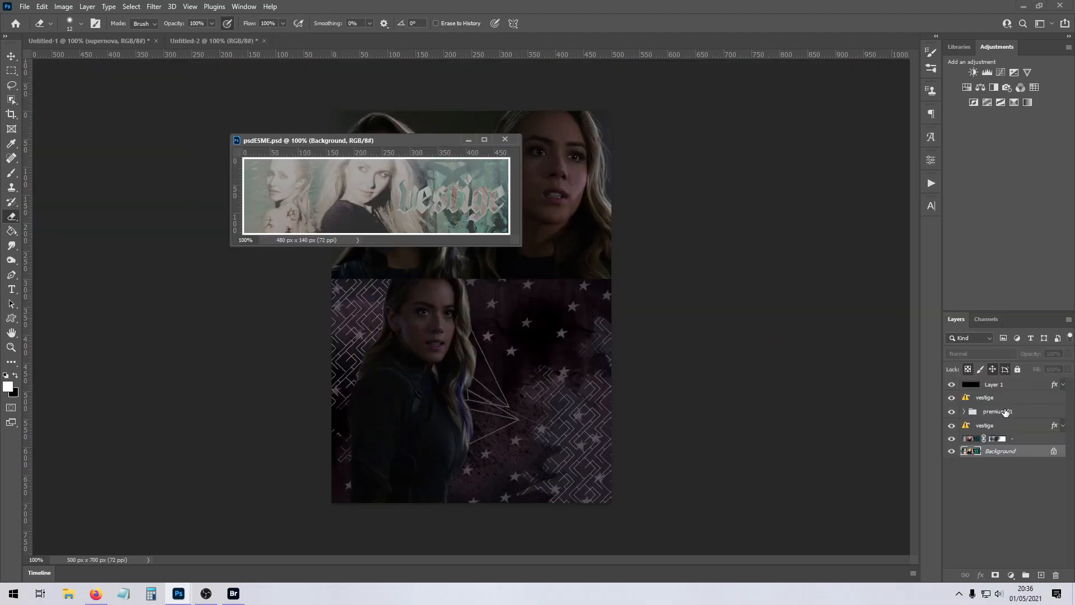
left_click(505, 139)
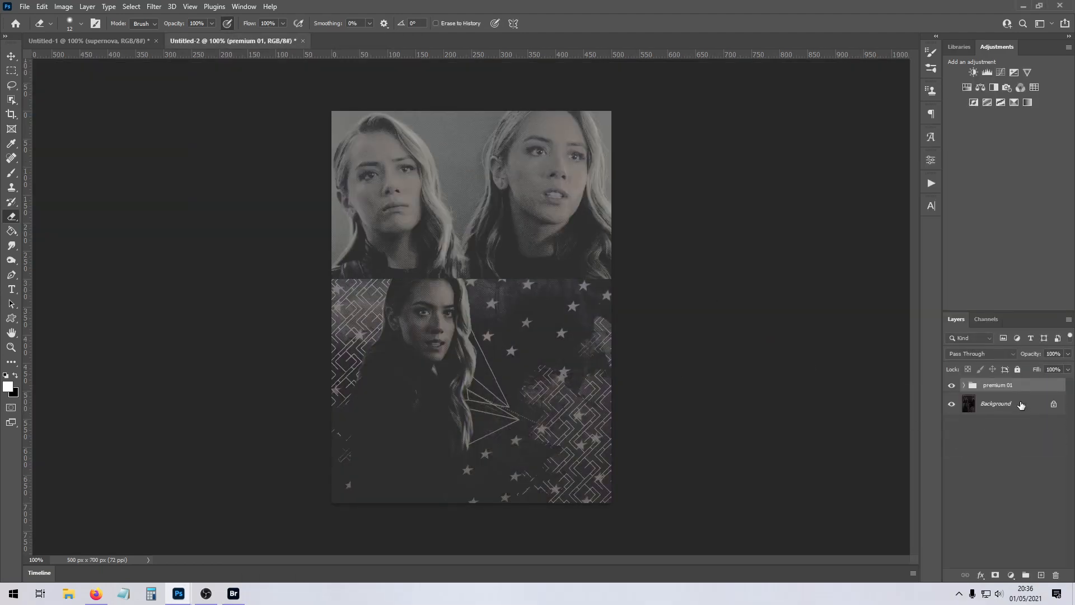
left_click(963, 385)
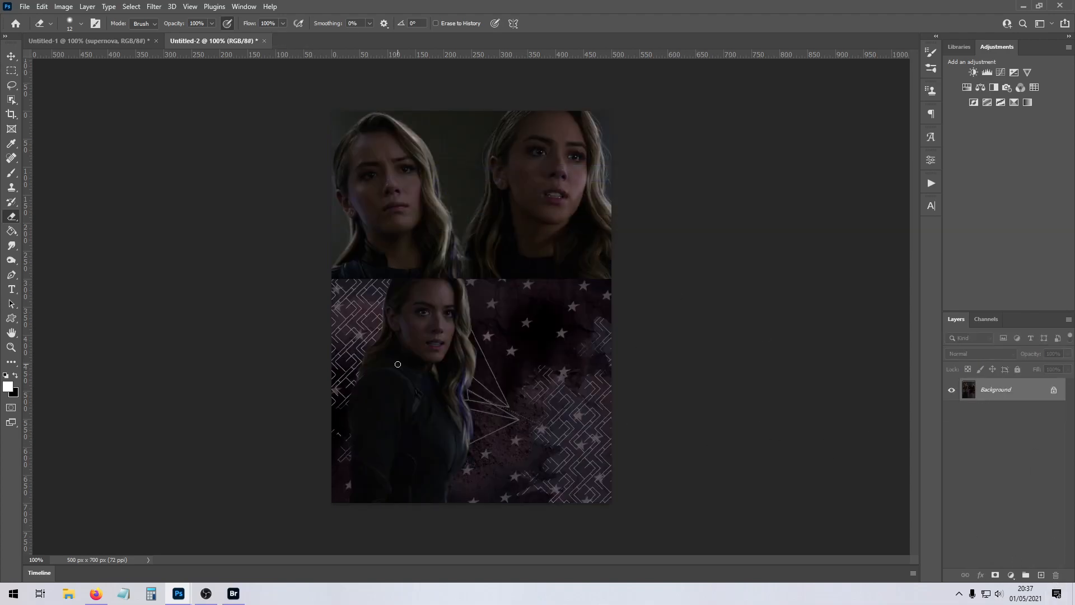
Copy the top two portraits to a layer, Color Balance them toward magenta/blue, and erase the tint off the hair.
left_click_drag(320, 87, 694, 271)
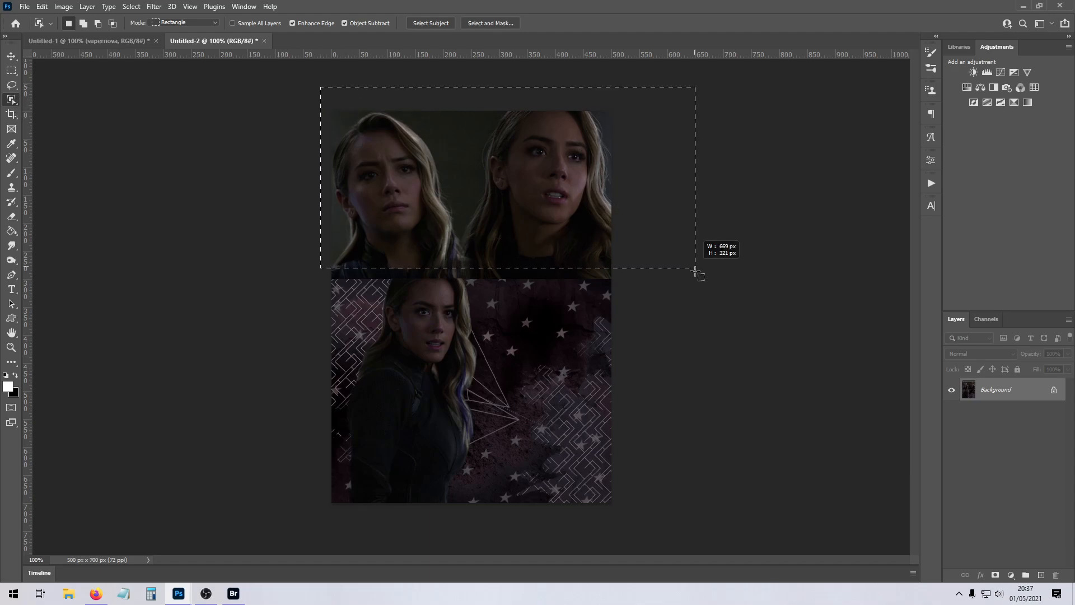
left_click(430, 23)
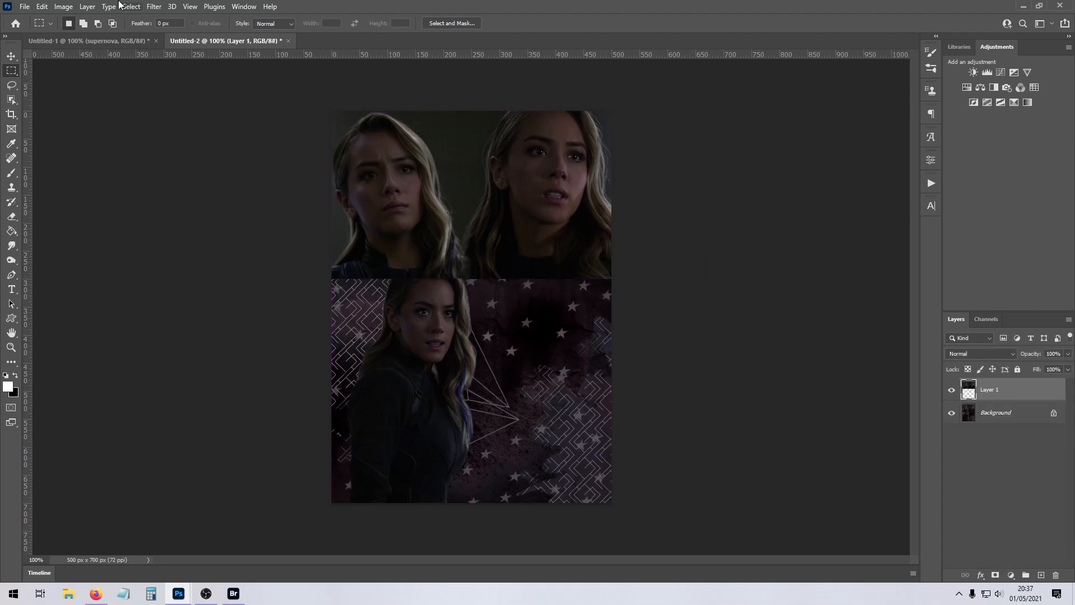
left_click(64, 6)
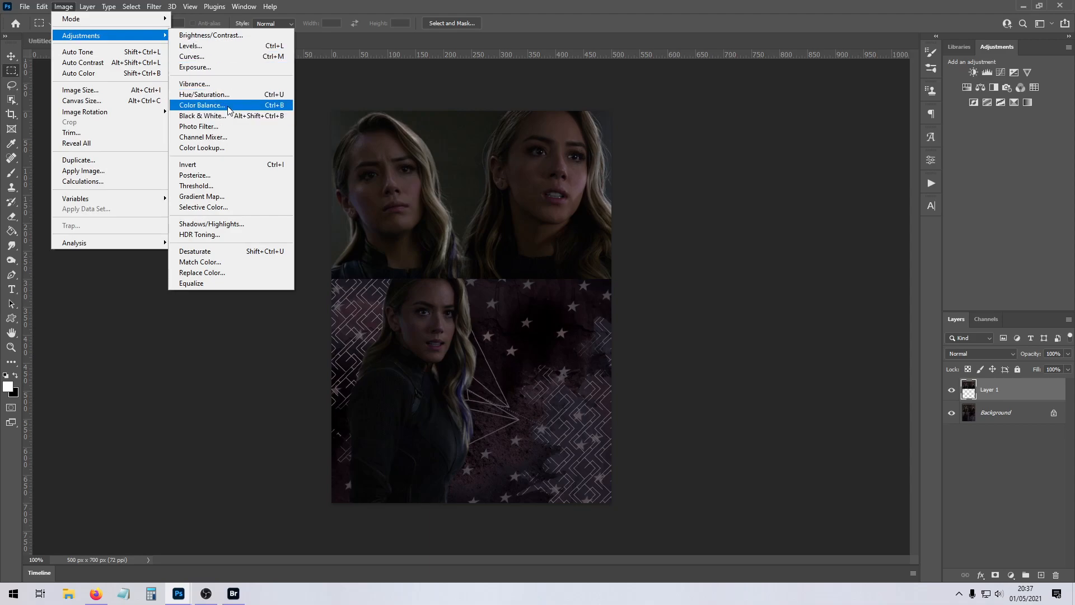
left_click(202, 105)
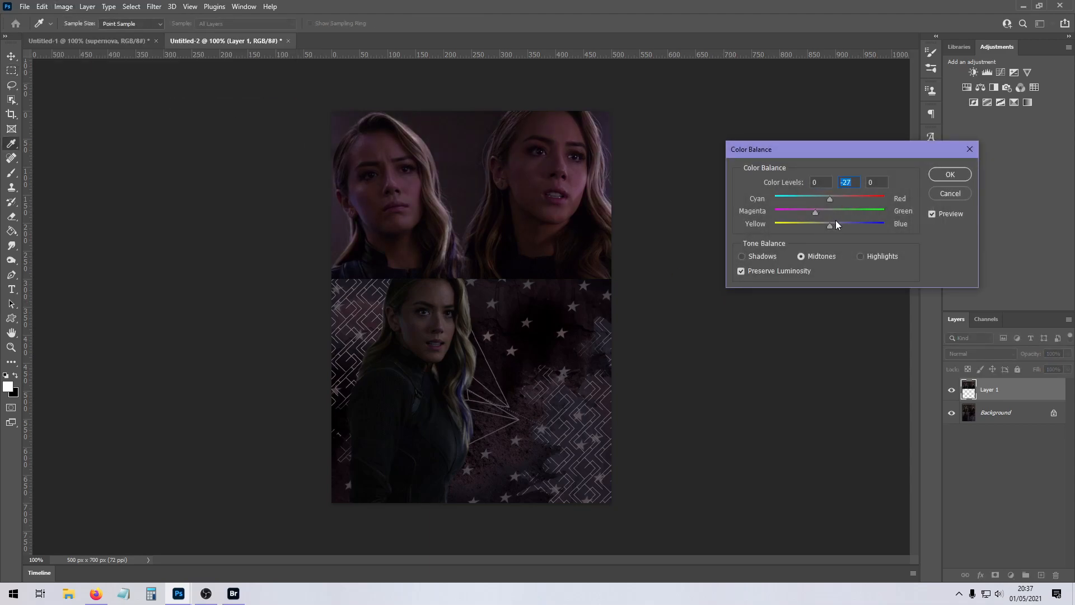
left_click_drag(829, 224, 839, 224)
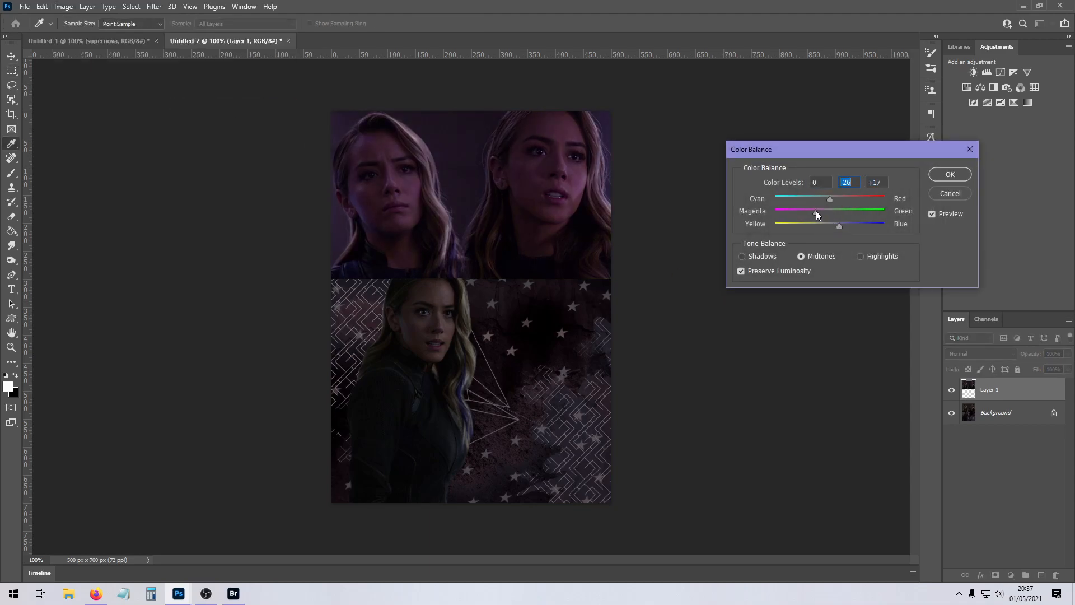
left_click_drag(816, 211, 819, 212)
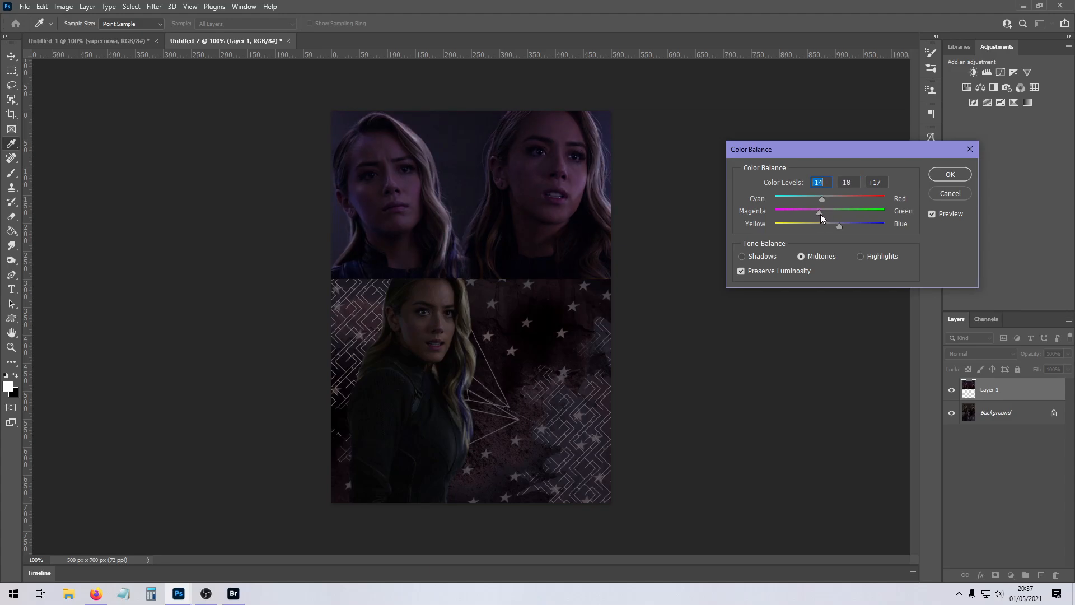
left_click(949, 174)
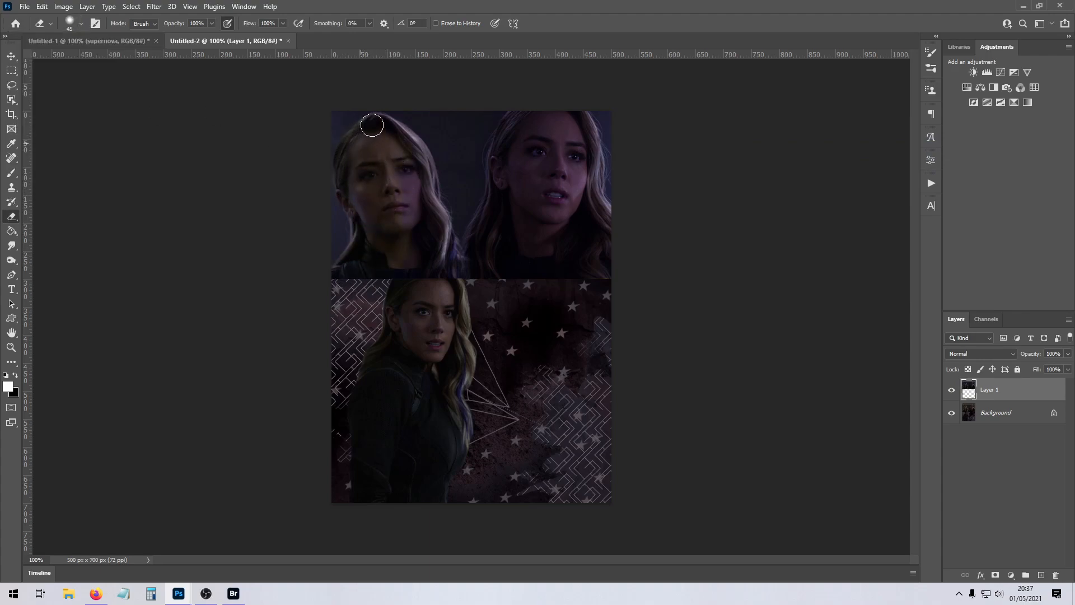
left_click_drag(371, 124, 351, 150)
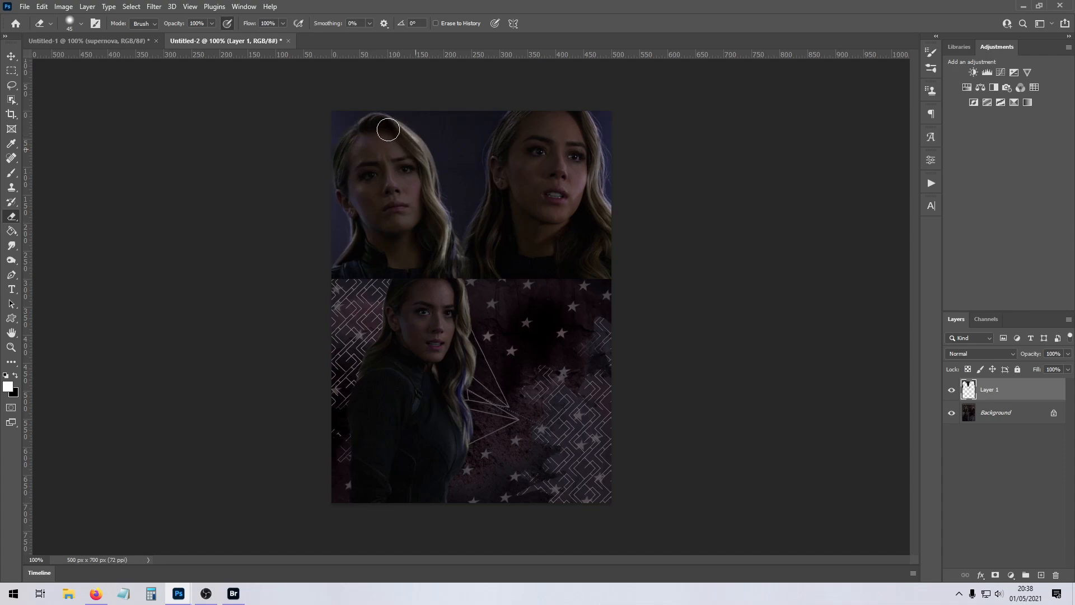
mouse_move(564, 111)
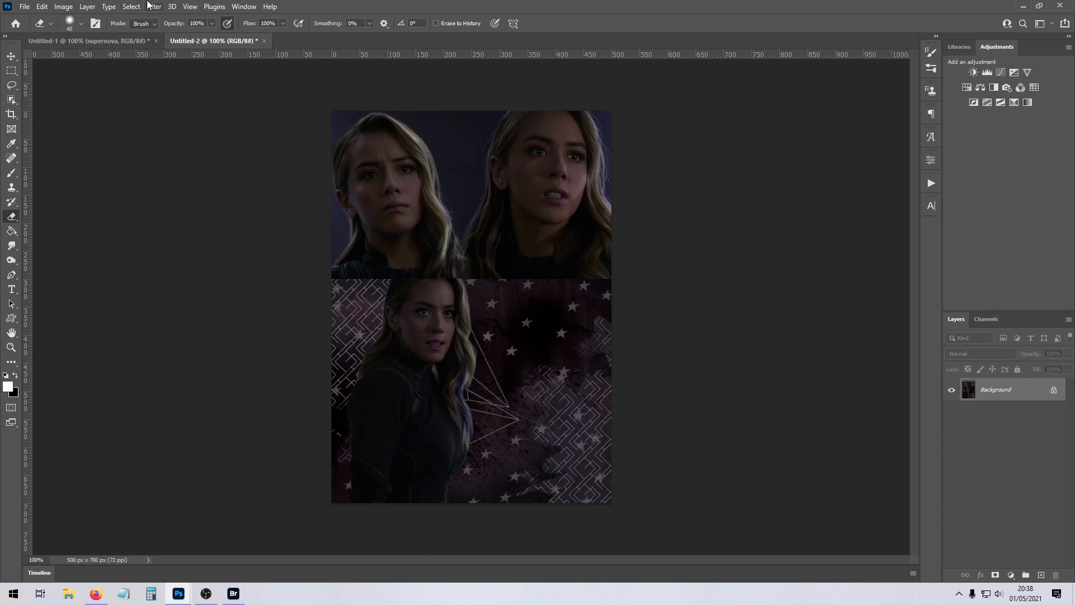
mouse_move(237, 241)
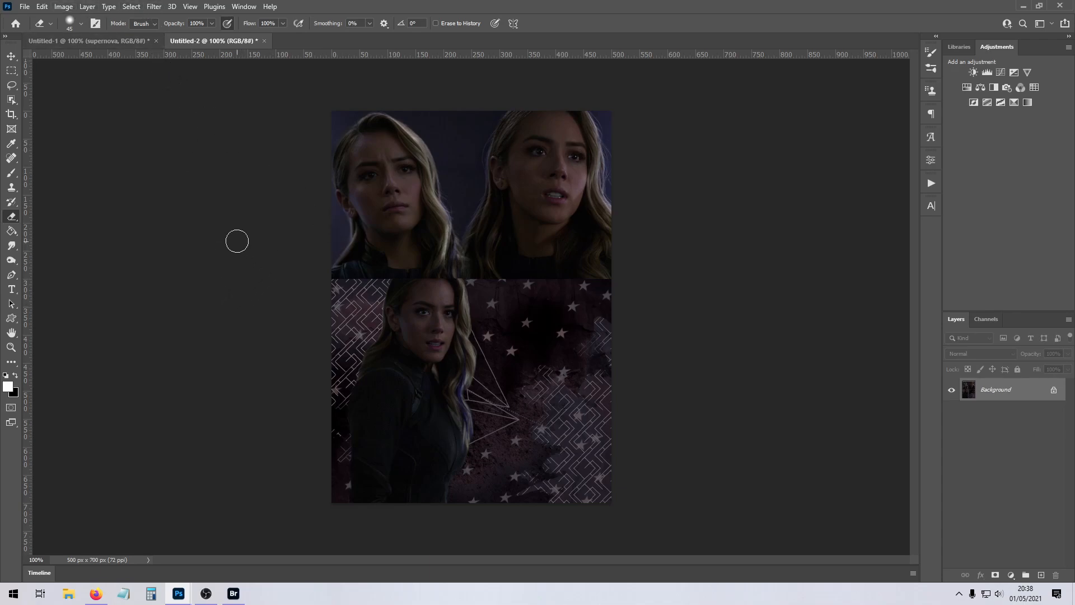
Launch Topaz Clean and preview Curly Smooth and Flowing Curls before settling on Electric Shimmer.
left_click(163, 6)
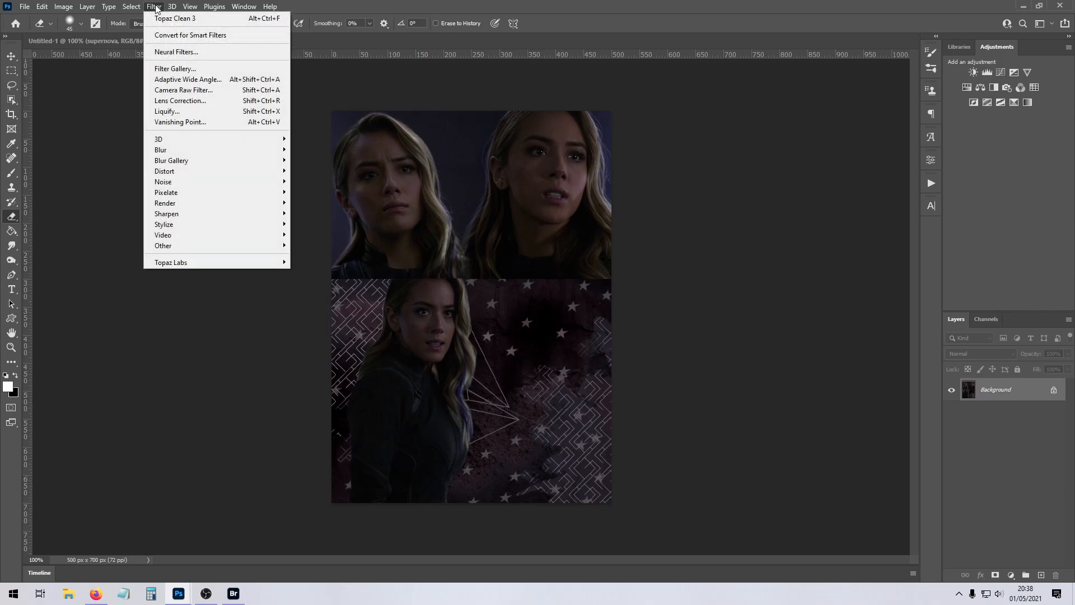
mouse_move(220, 275)
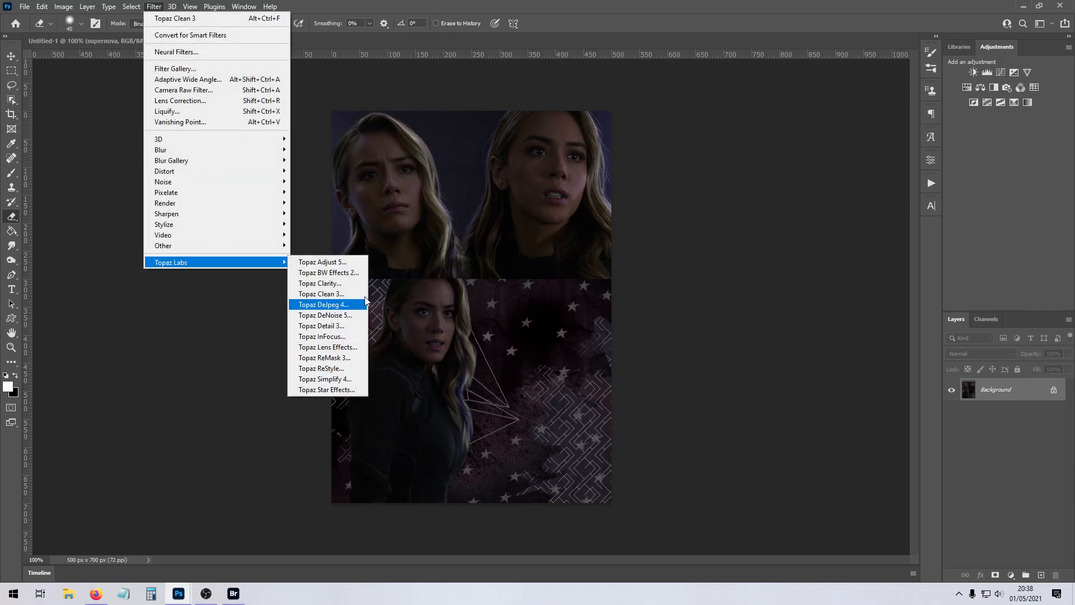
mouse_move(347, 398)
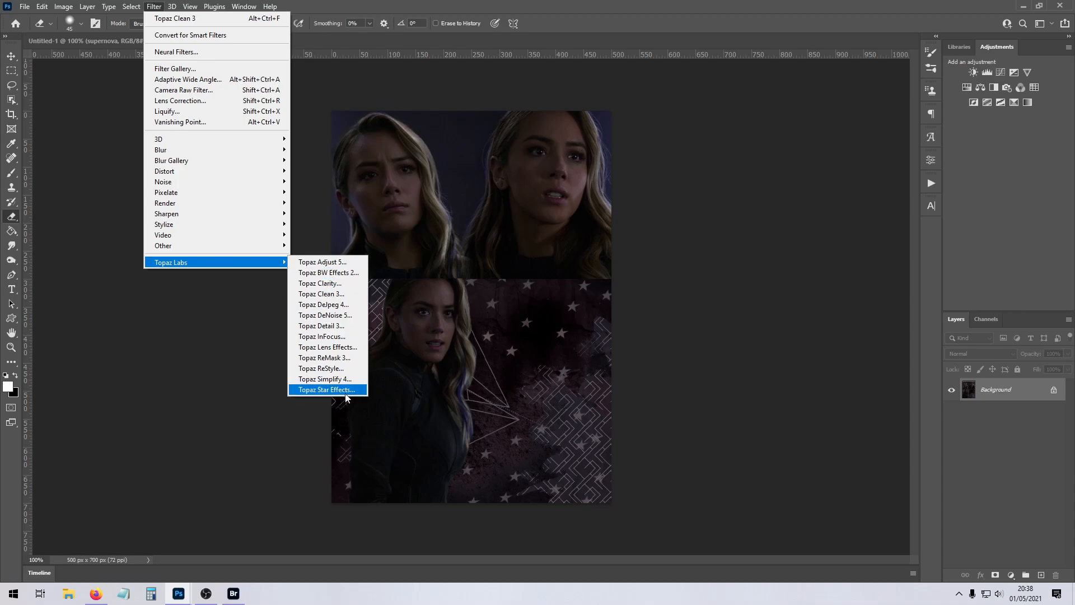
mouse_move(349, 294)
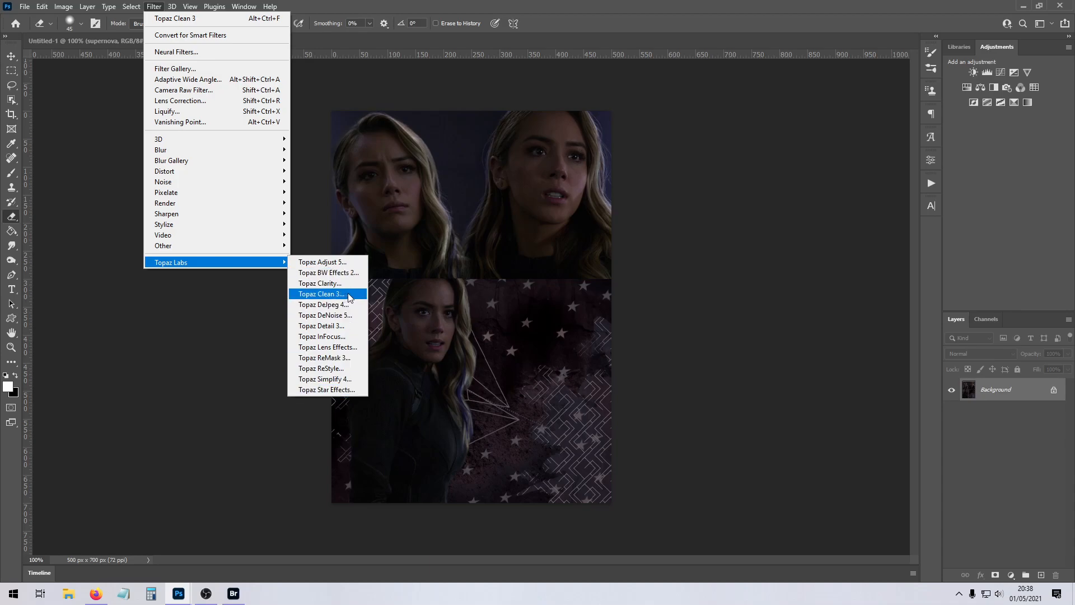
left_click(321, 293)
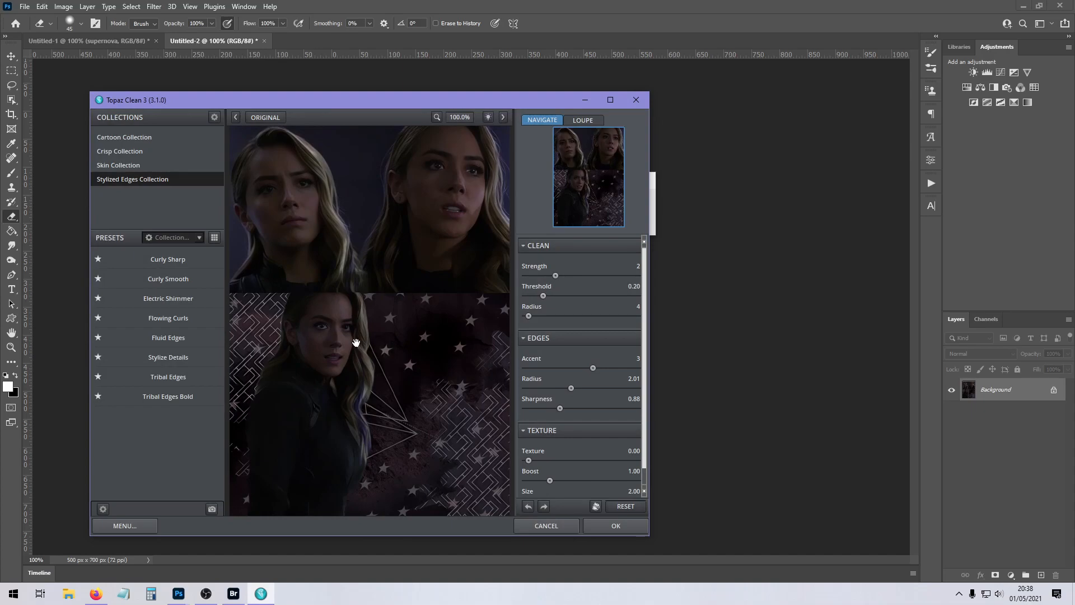
left_click(168, 279)
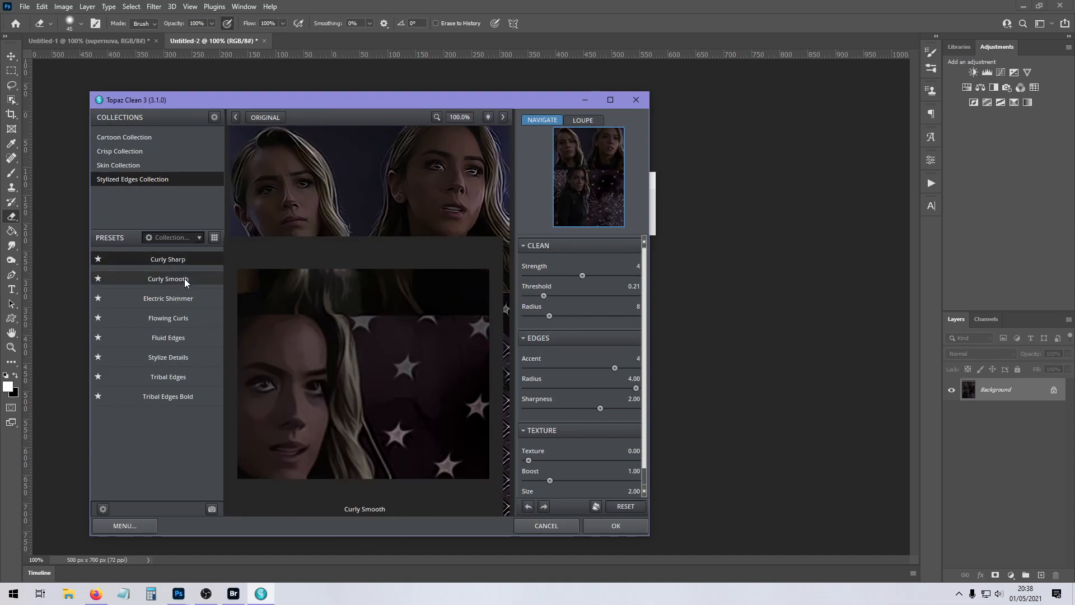
left_click(168, 297)
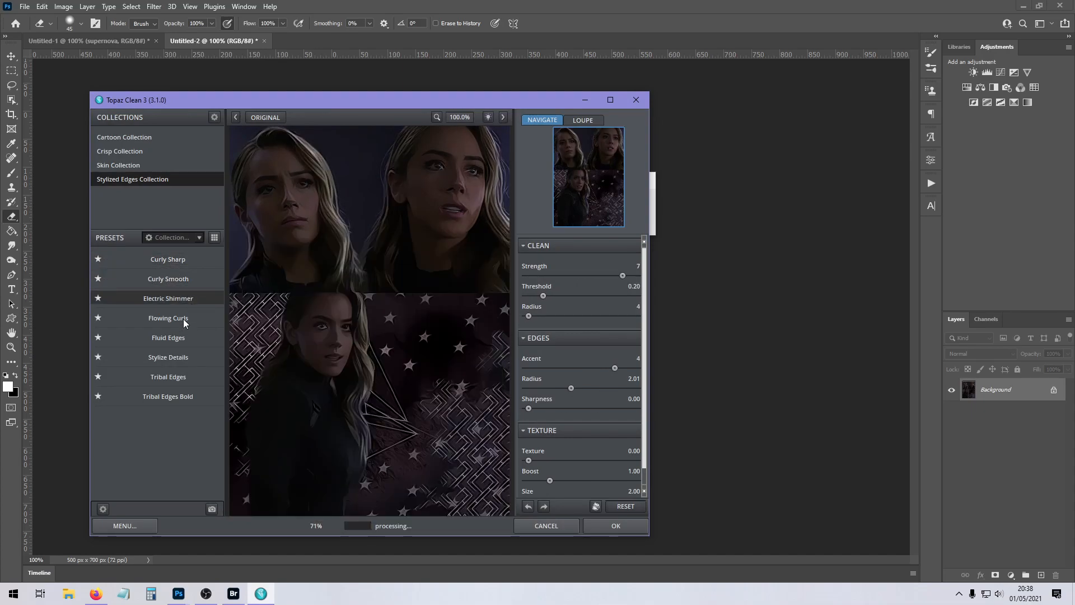
left_click(168, 318)
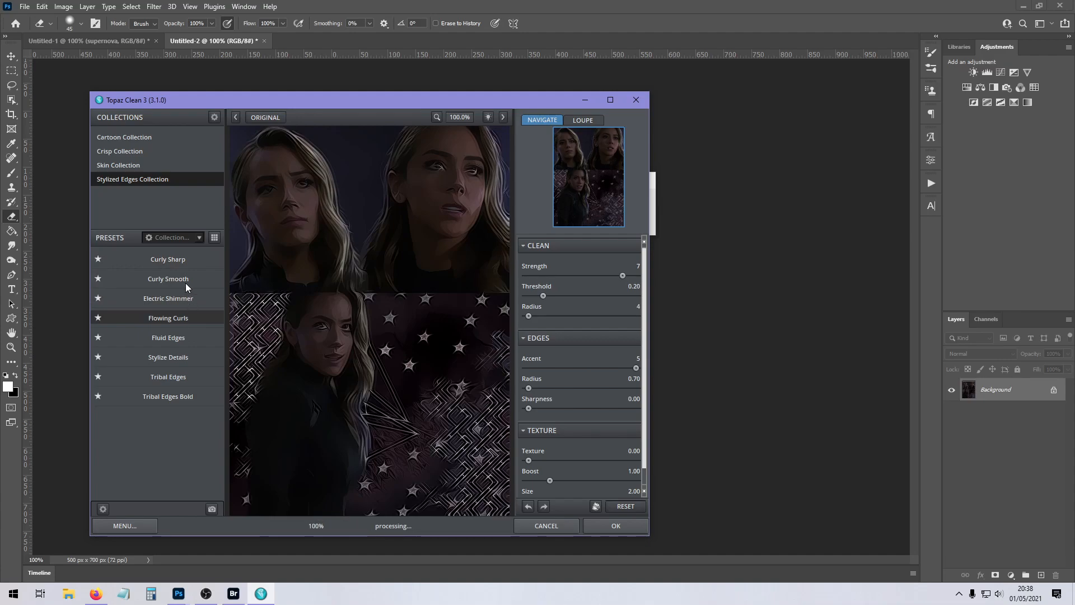
left_click(168, 298)
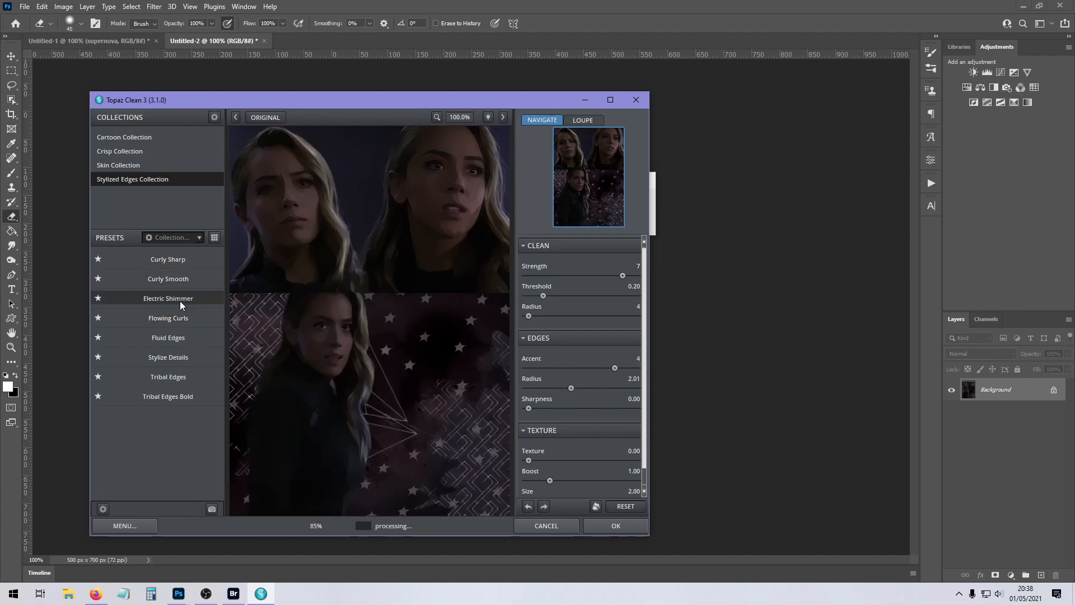
left_click(168, 298)
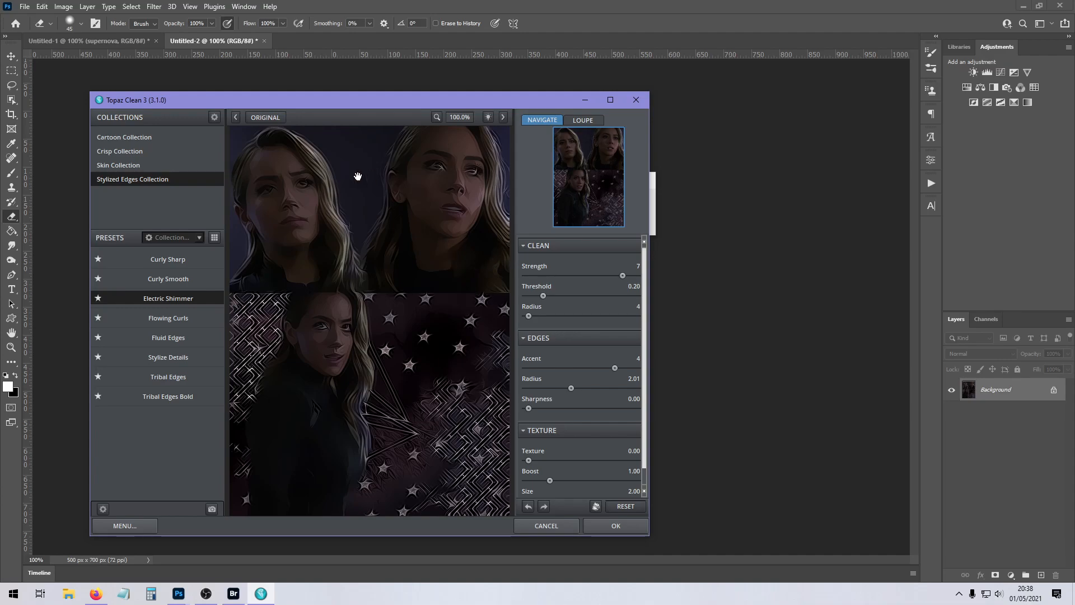
Hand-tune Topaz Clean: strength about 2, edge radius 1.52, texture 0.35 with boost 1.70.
left_click(459, 118)
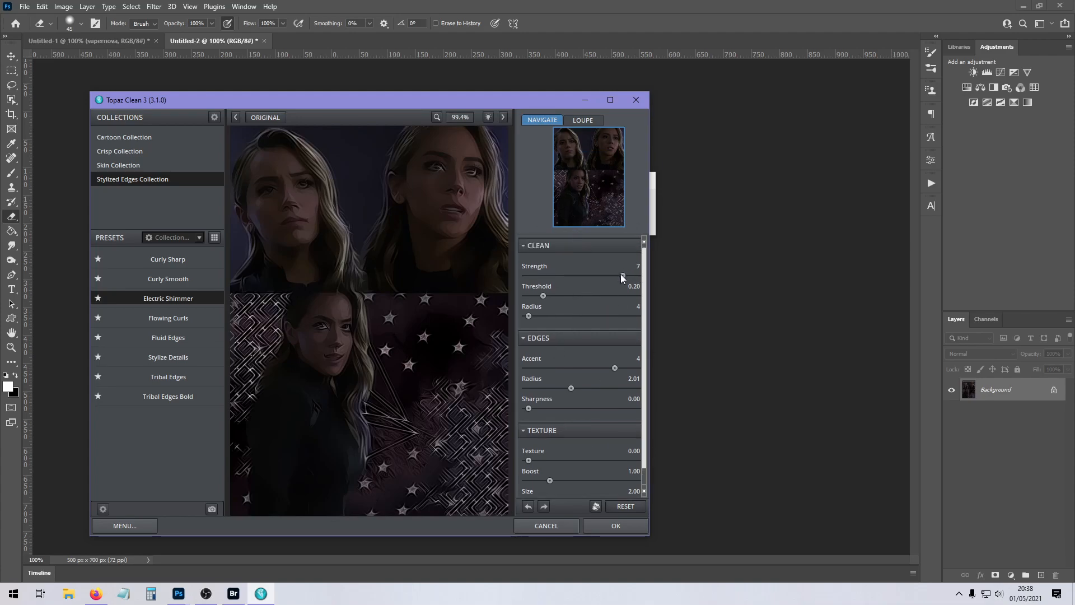
left_click_drag(622, 276, 572, 276)
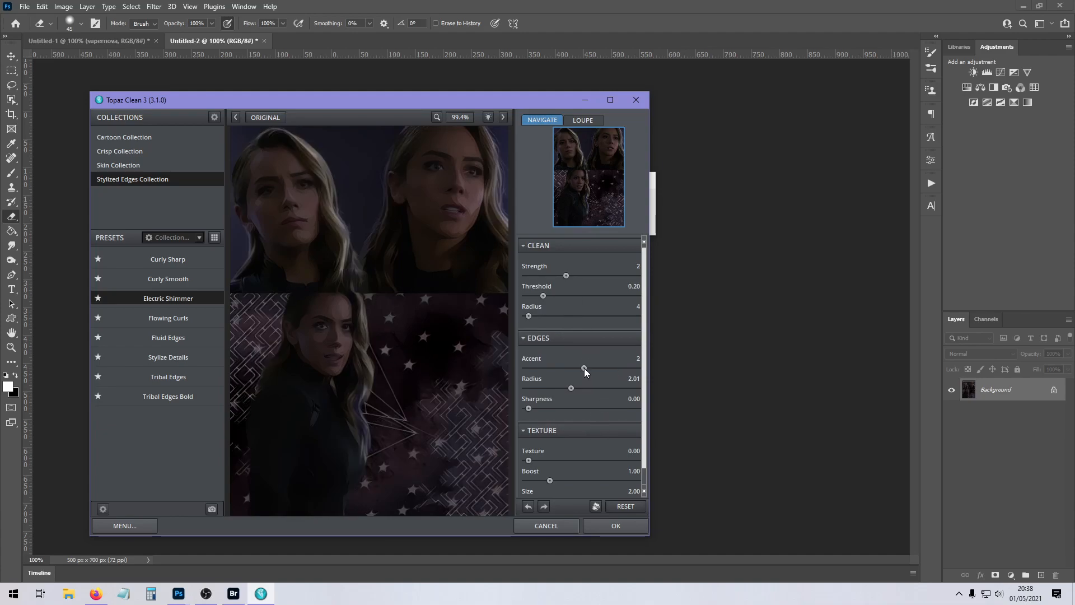
left_click_drag(527, 408, 604, 408)
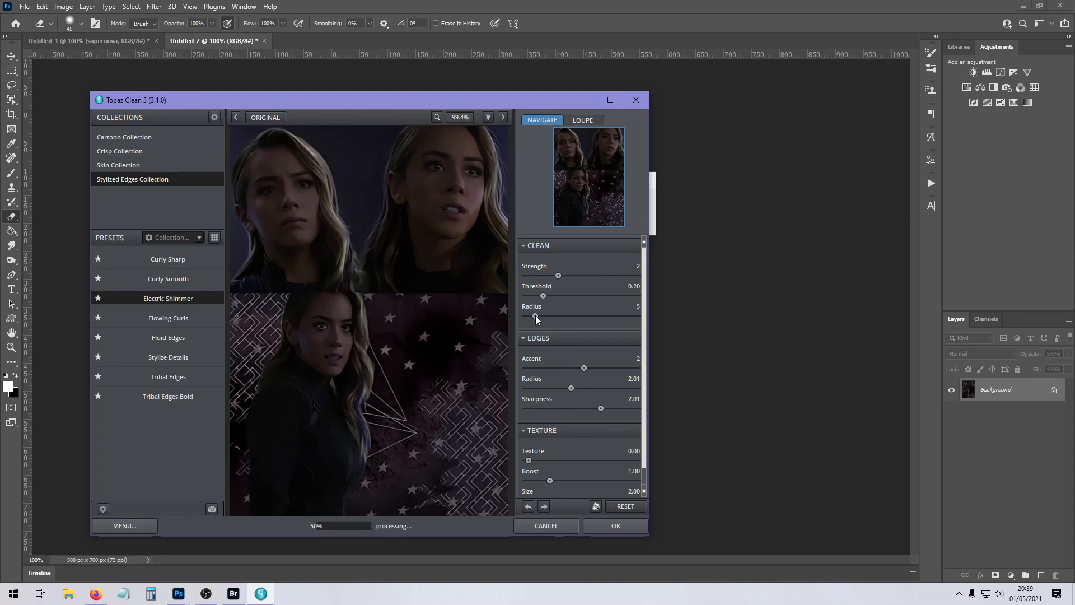
left_click_drag(557, 275, 547, 276)
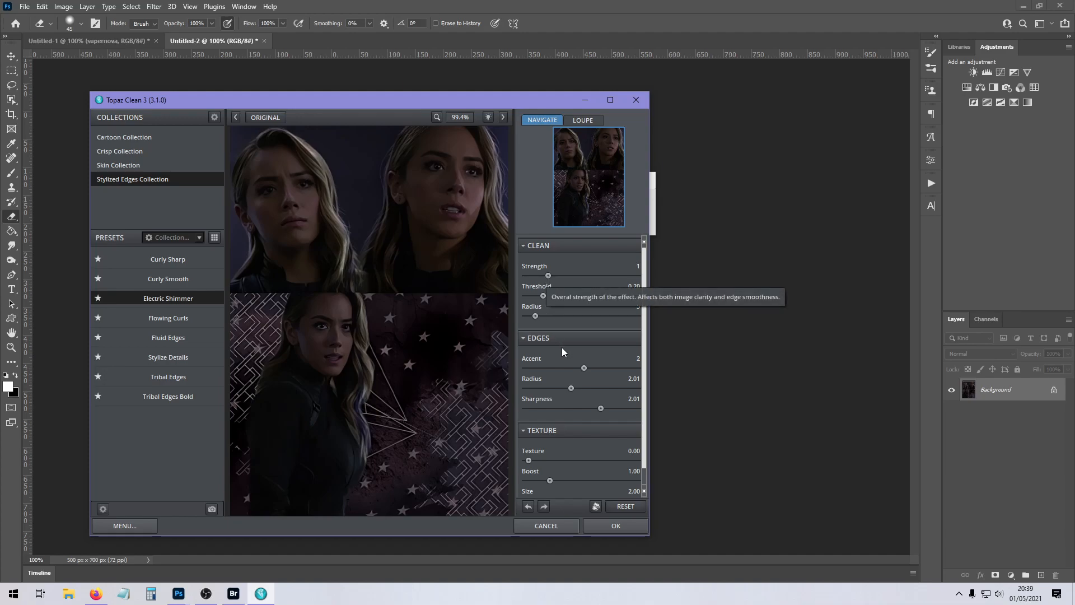
left_click_drag(572, 388, 556, 388)
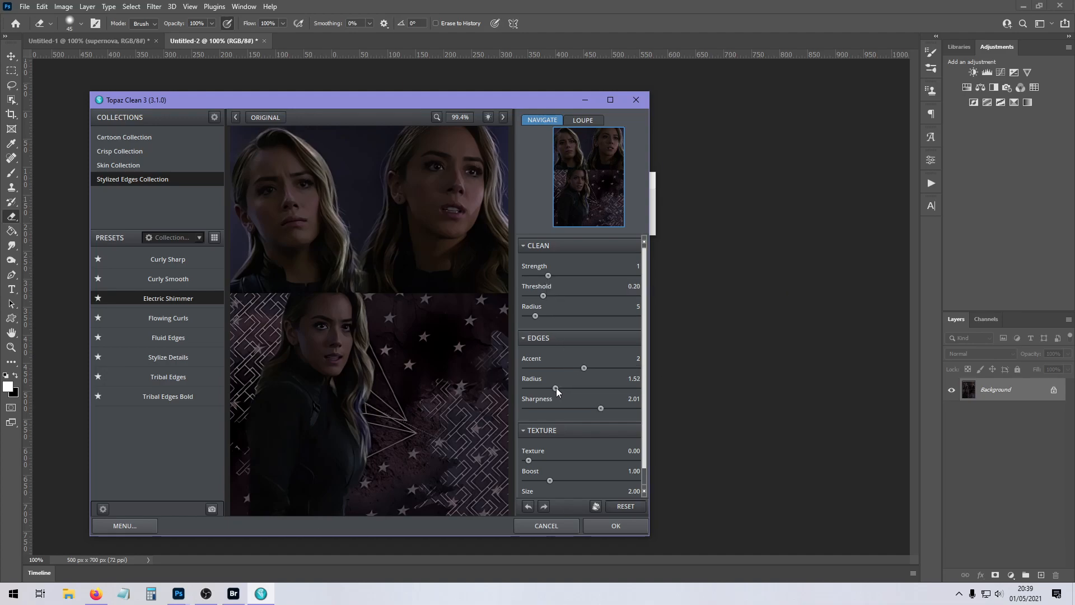
mouse_move(559, 434)
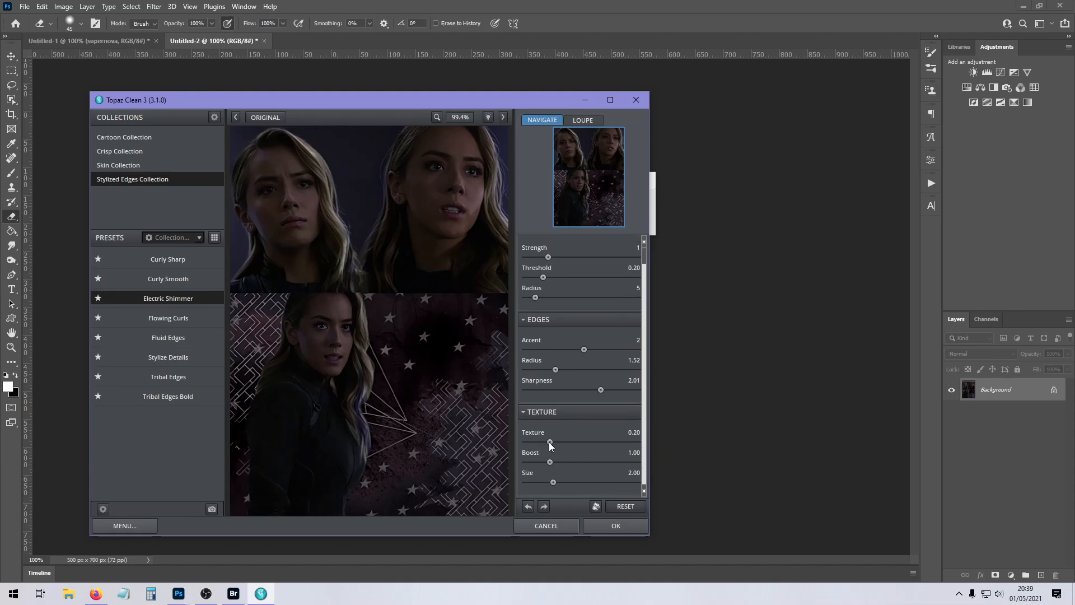
left_click_drag(549, 441, 565, 441)
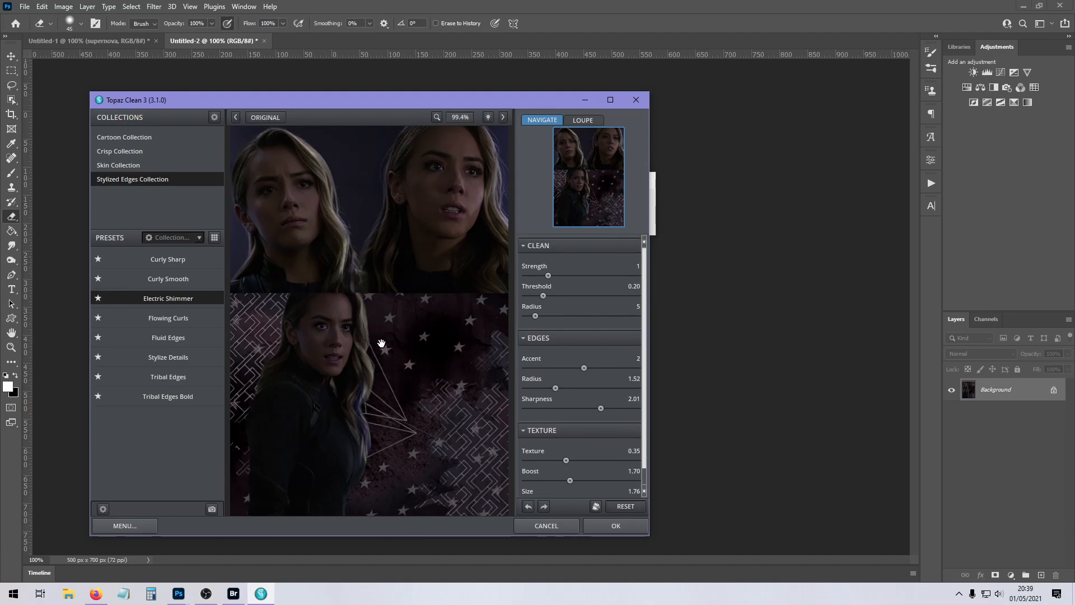
mouse_move(424, 339)
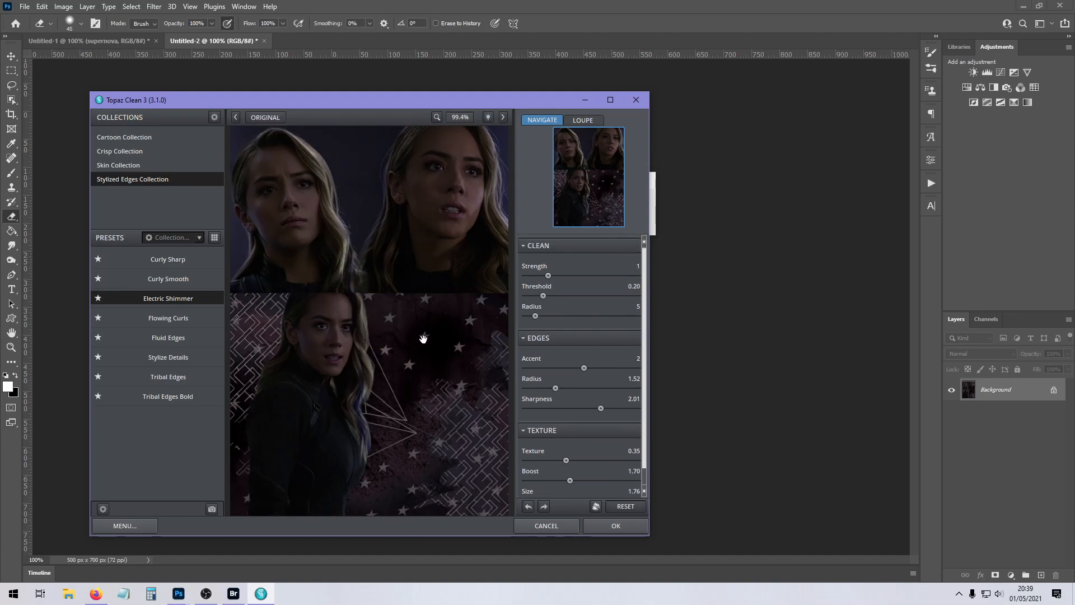
left_click(264, 117)
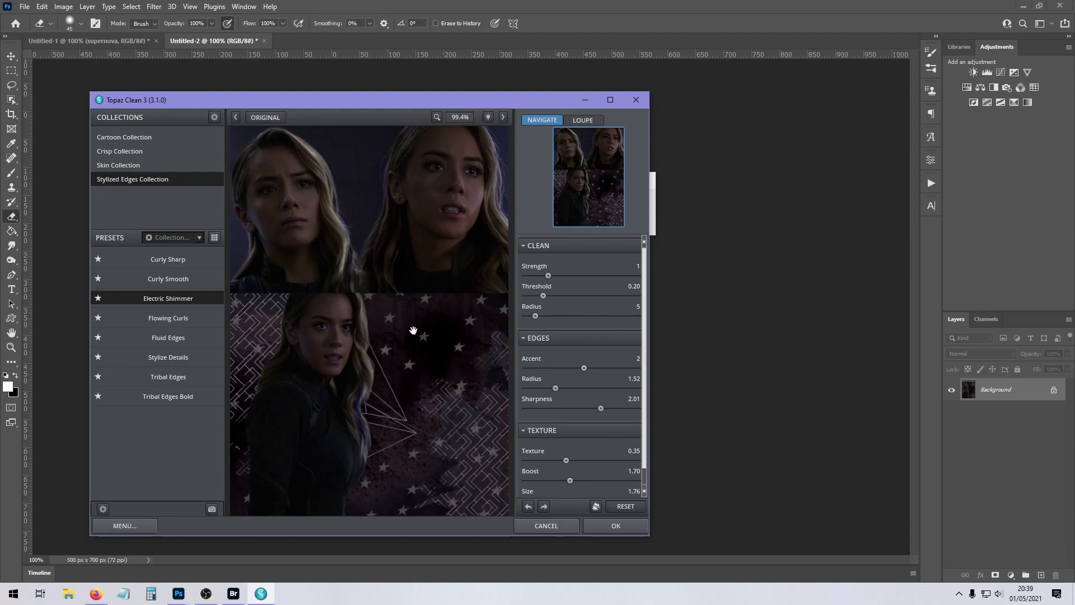
Switch to Curly Smooth and soften it: strength 1, threshold 0.06, radius 2.55, sharpness 1.56, texture 0.18.
left_click(168, 277)
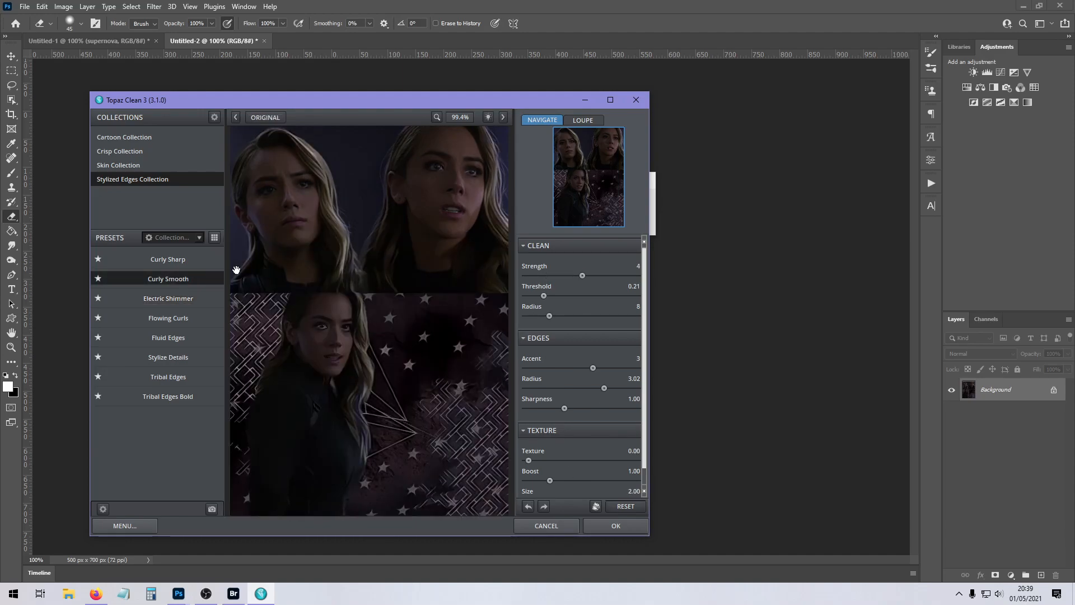
left_click_drag(582, 275, 563, 276)
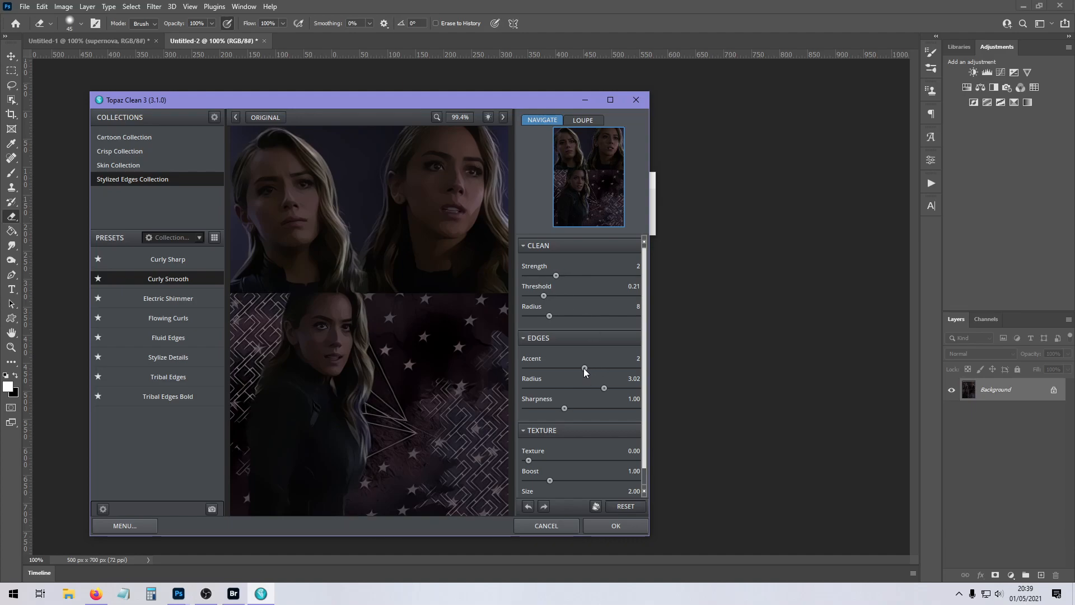
left_click_drag(565, 407, 584, 408)
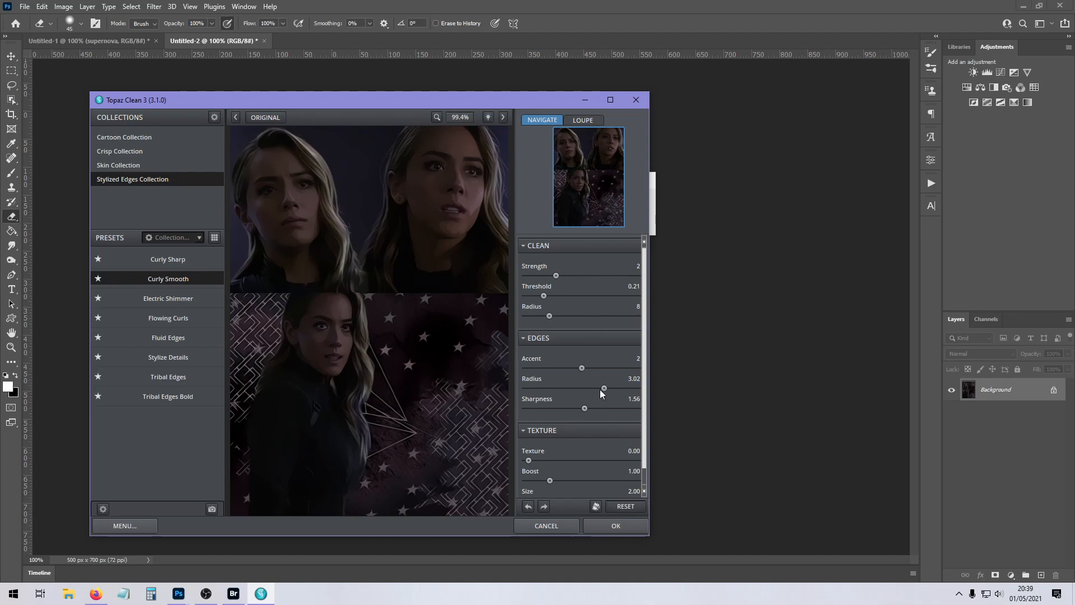
left_click_drag(604, 388, 588, 388)
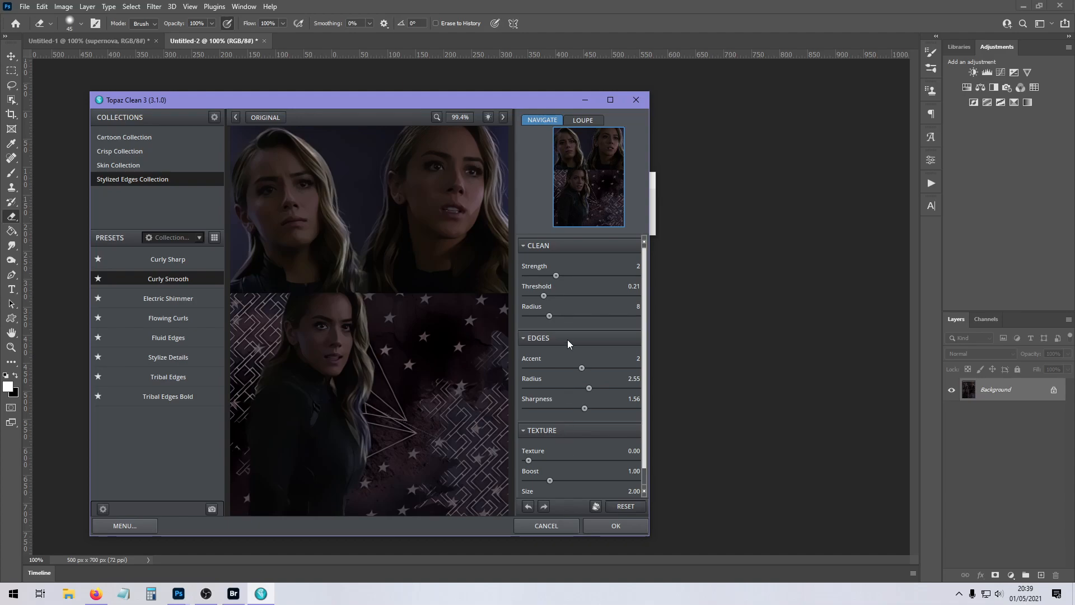
left_click_drag(556, 275, 539, 275)
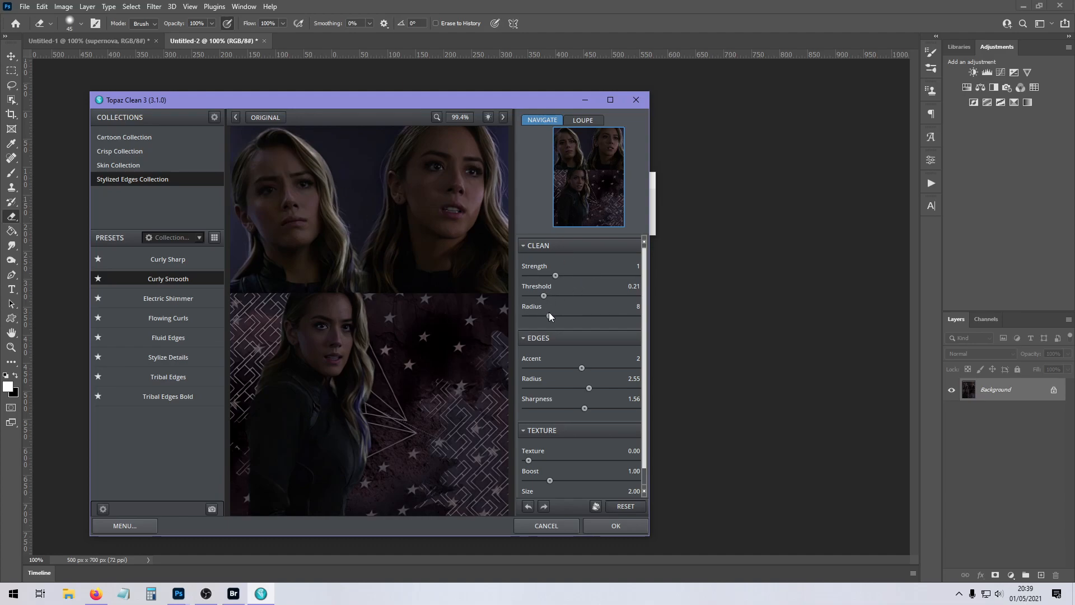
left_click_drag(543, 294, 531, 295)
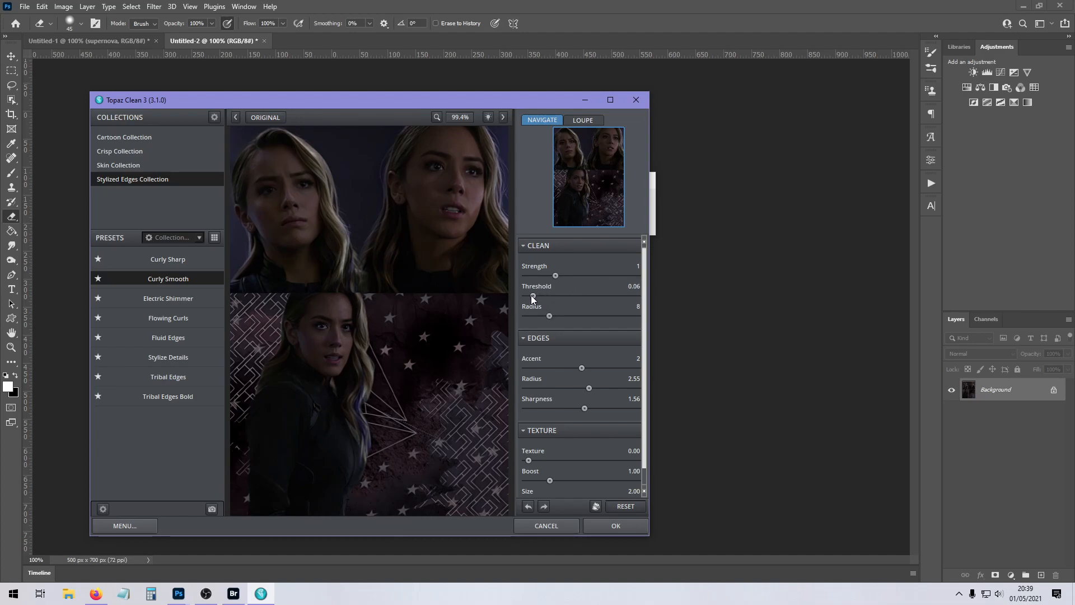
left_click_drag(529, 460, 548, 460)
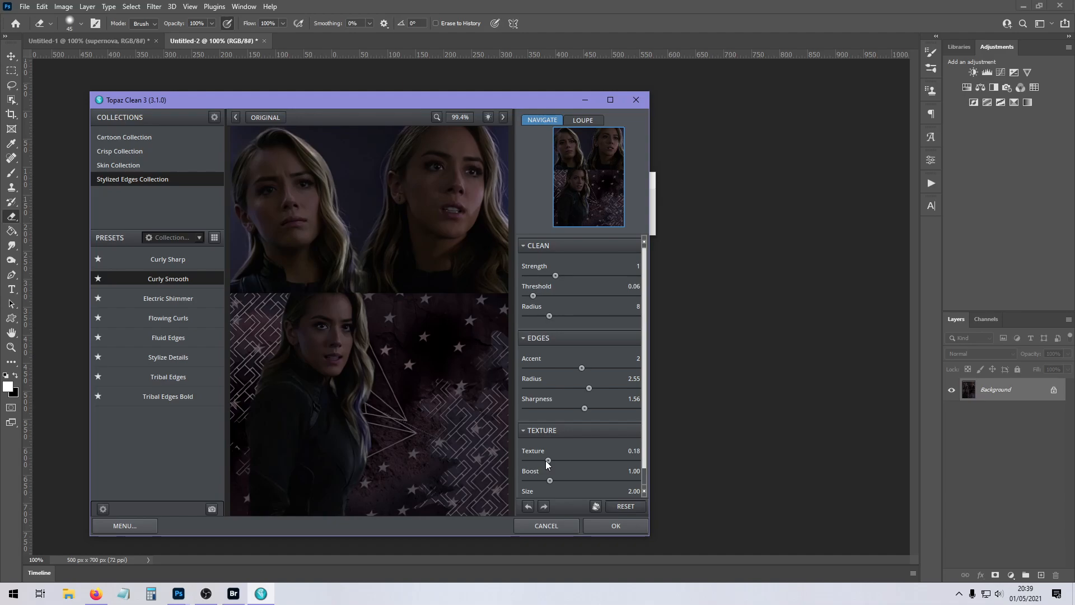
mouse_move(649, 514)
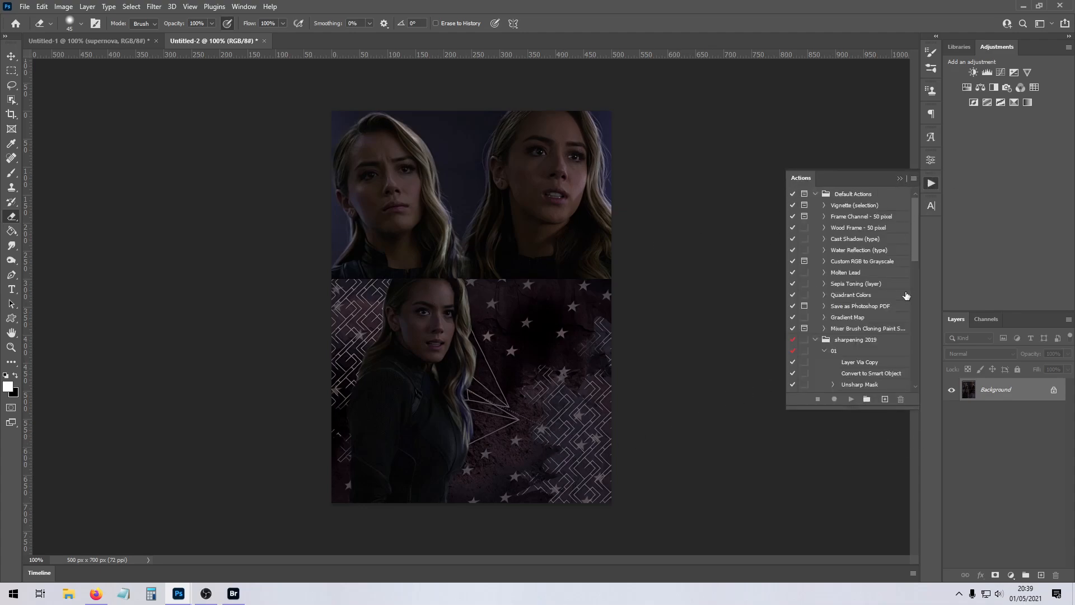
Scroll the Actions panel down to the sharpening action sets.
scroll("down", 3)
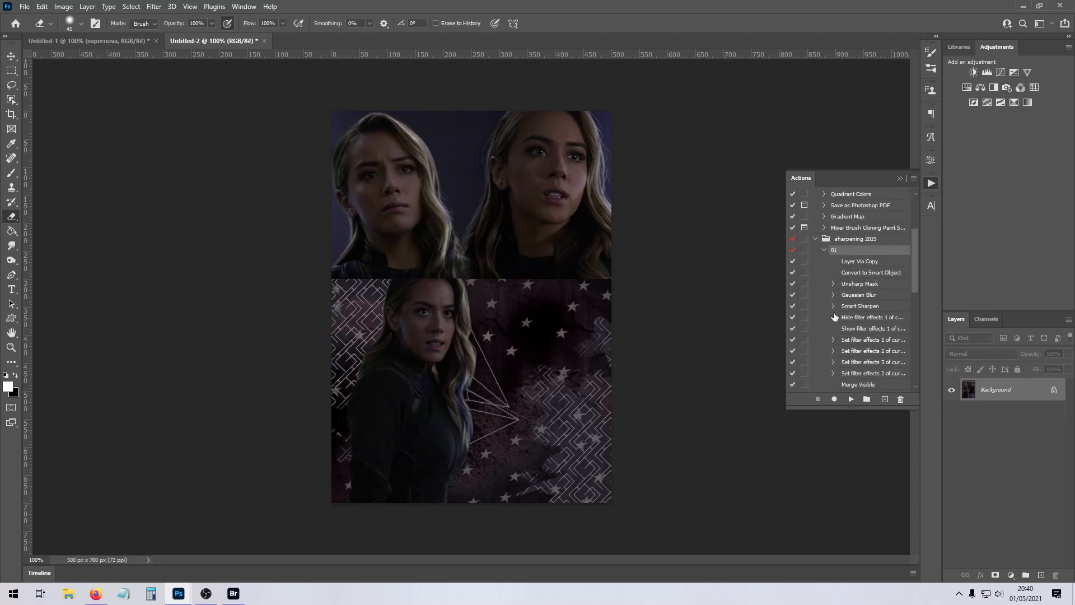
scroll("down", 3)
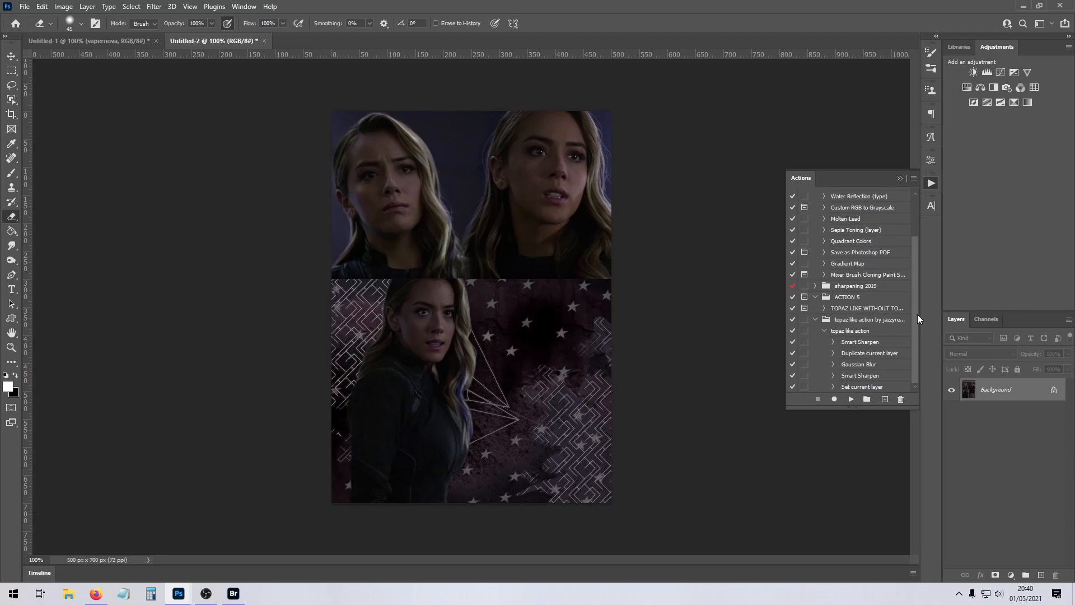
mouse_move(852, 365)
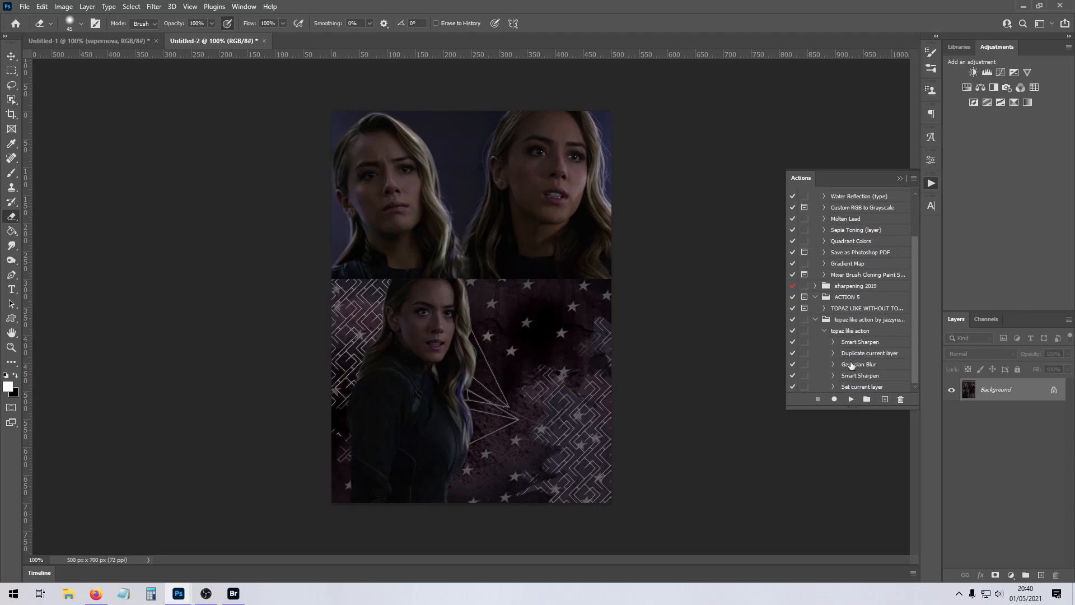
mouse_move(602, 401)
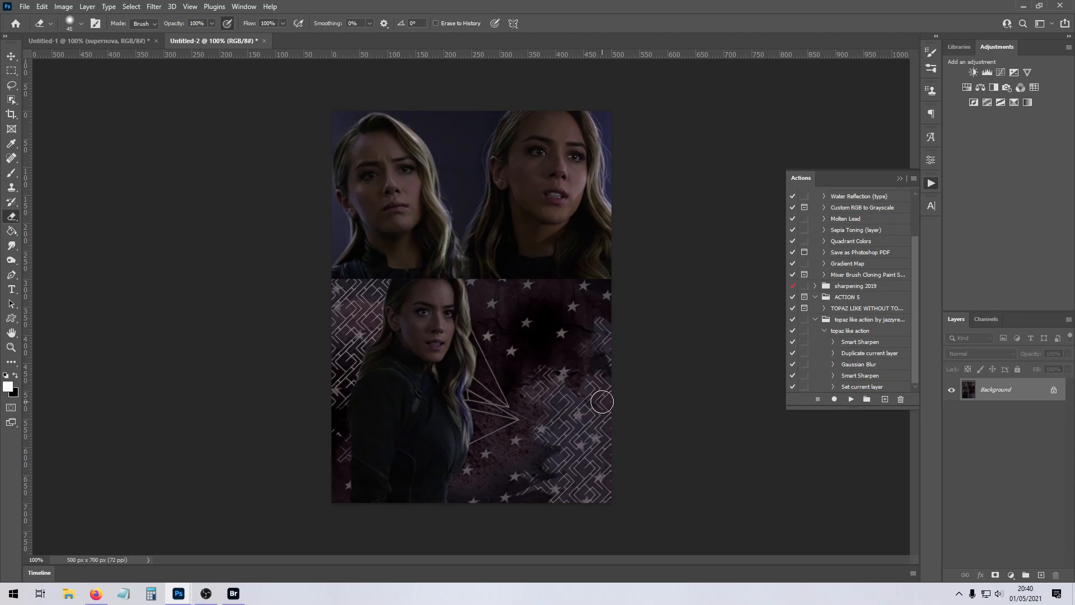
mouse_move(863, 370)
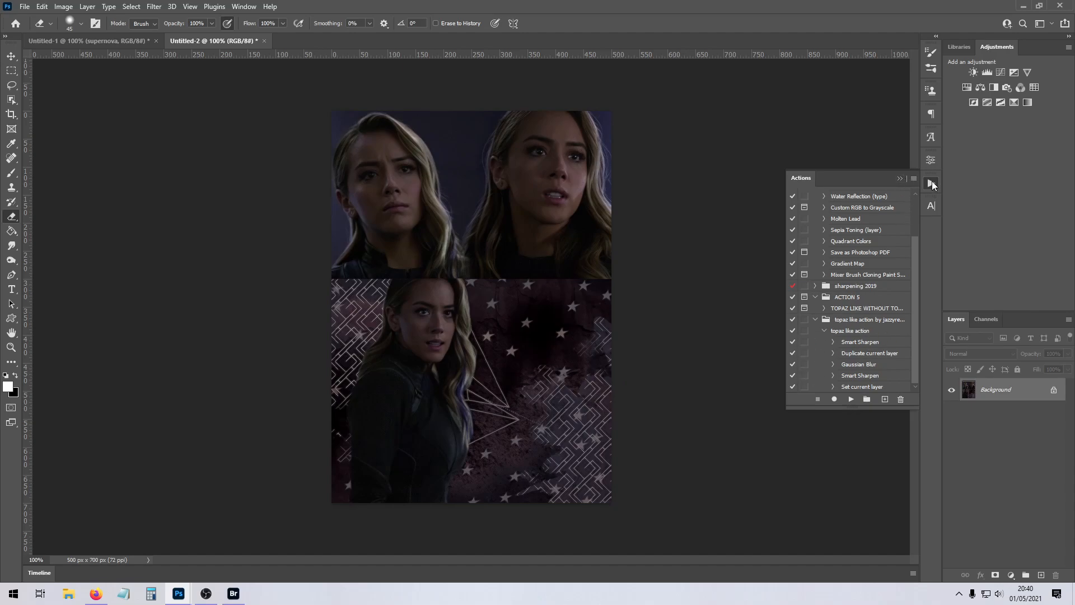
Check the Load Actions dialog, cancel it, and expand the 2019 sharpening set.
left_click(914, 178)
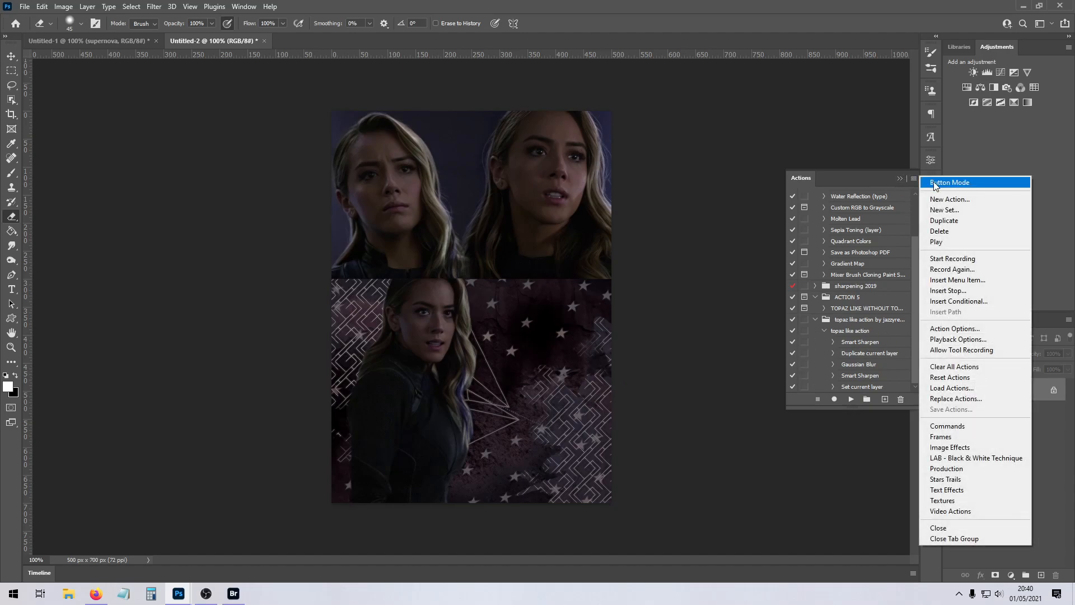
mouse_move(954, 366)
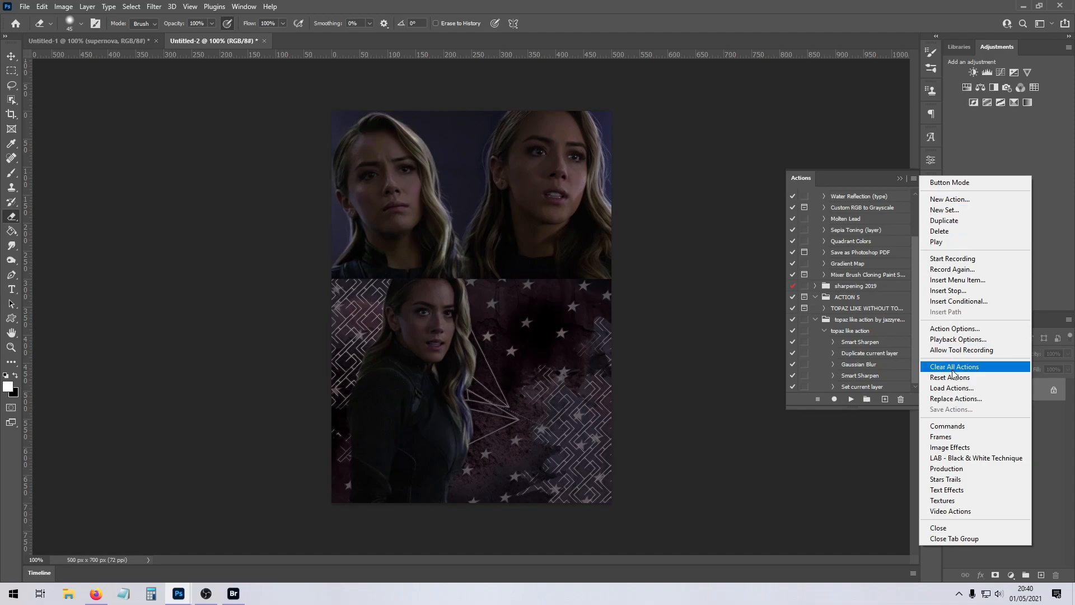
left_click(952, 388)
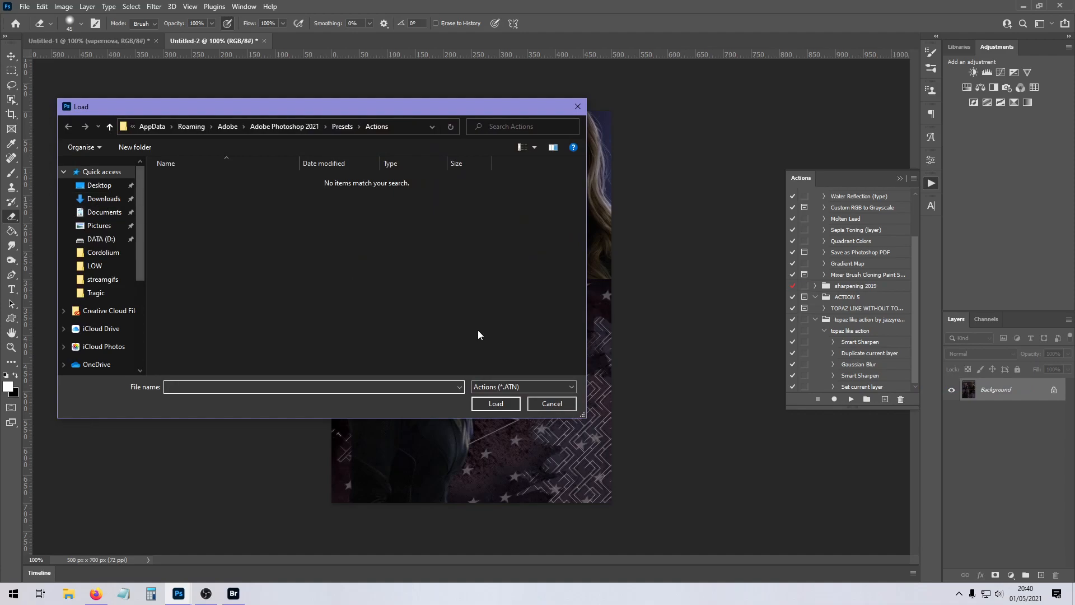
left_click(551, 403)
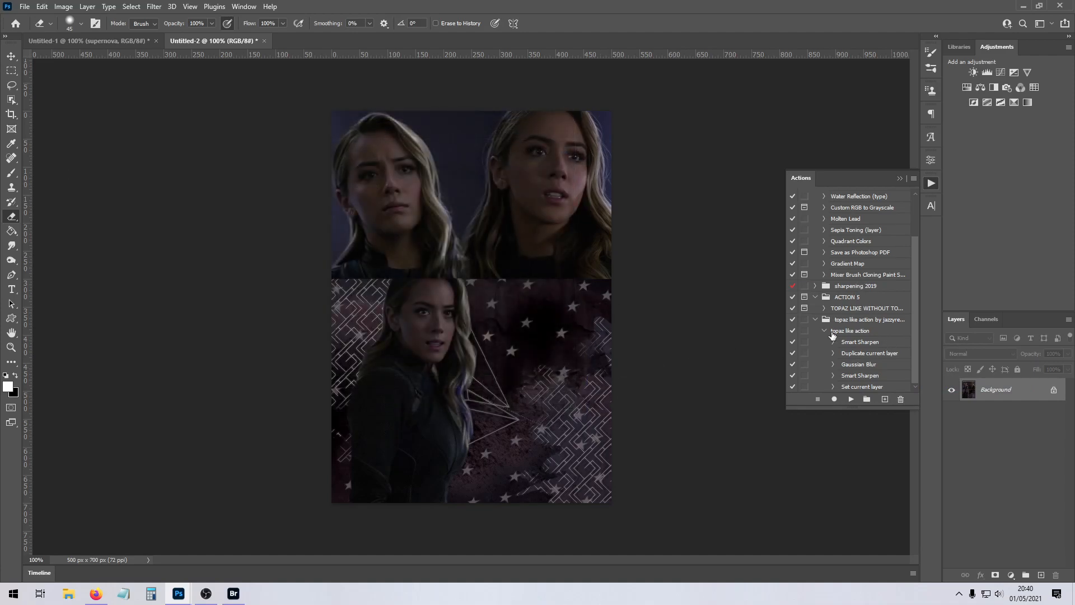
mouse_move(908, 274)
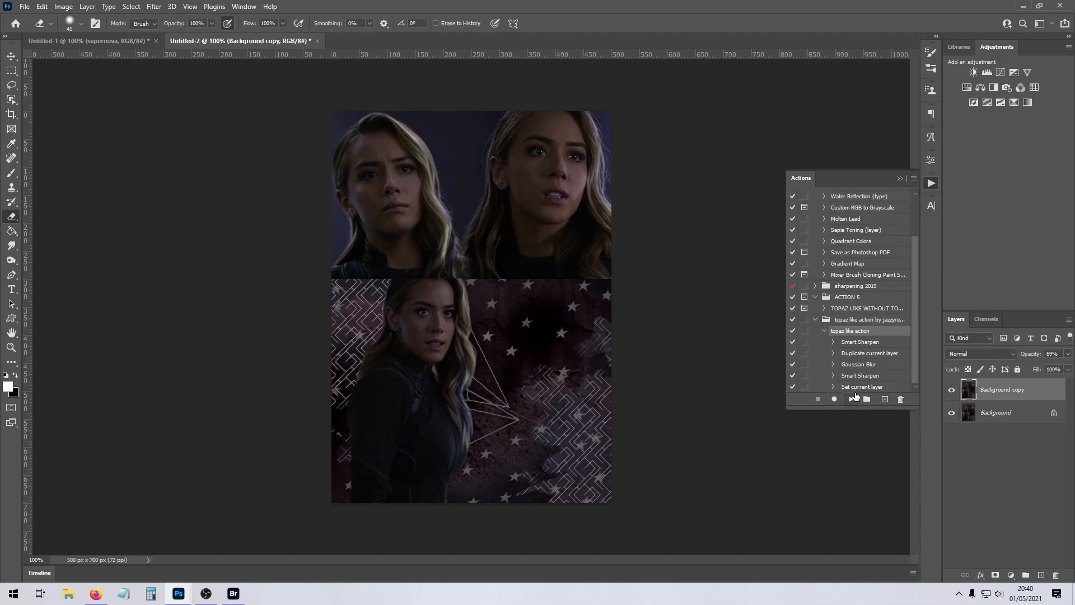
mouse_move(851, 399)
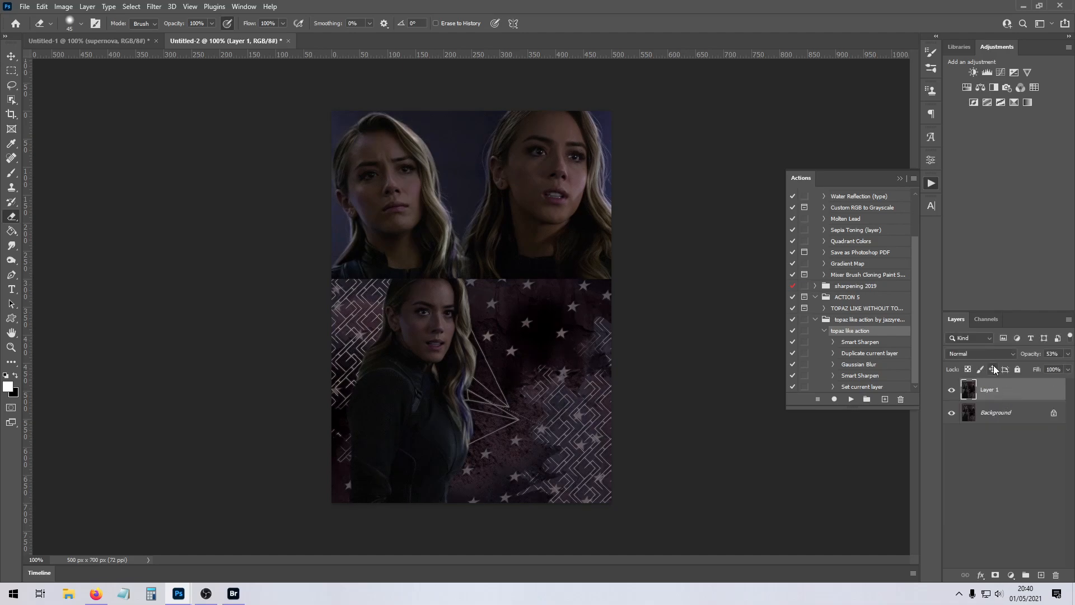
left_click(981, 353)
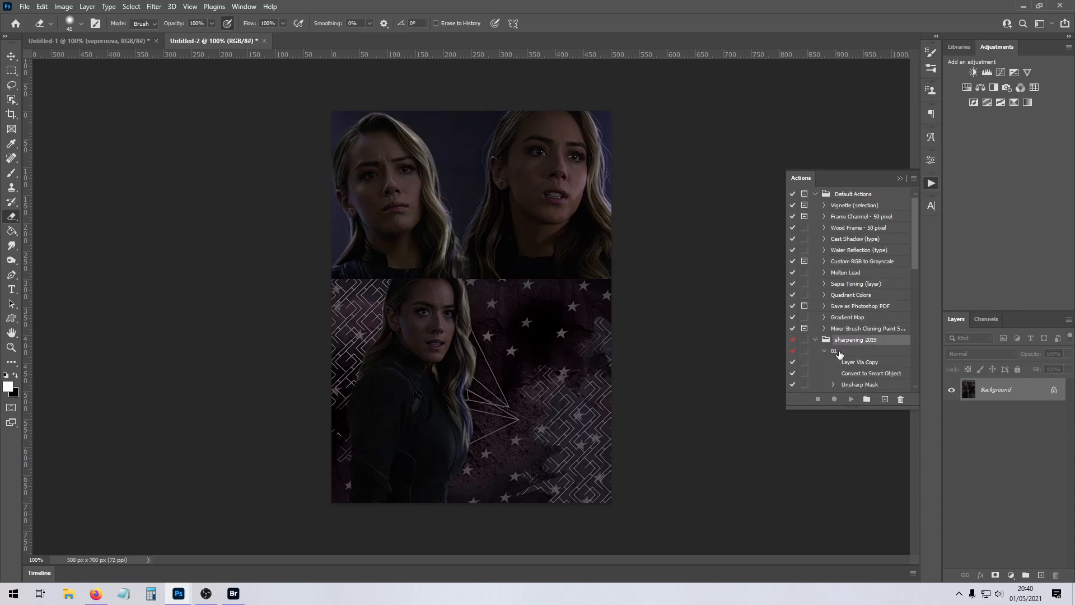
Run the sharpening 2019 action and collapse the purple colouring layers into the 'Skye #5' group.
left_click(851, 399)
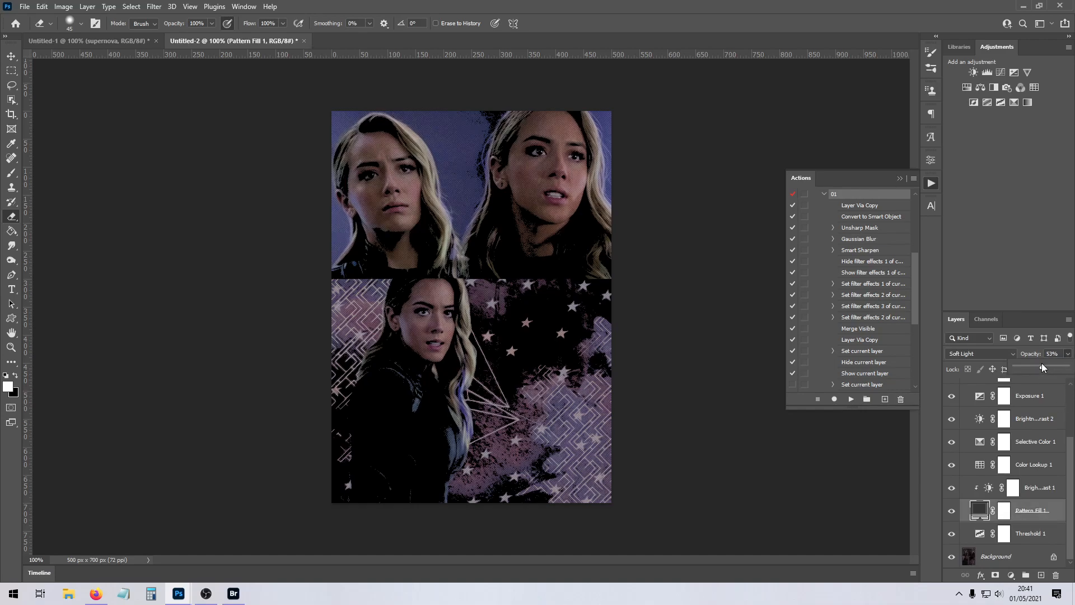
left_click(1030, 533)
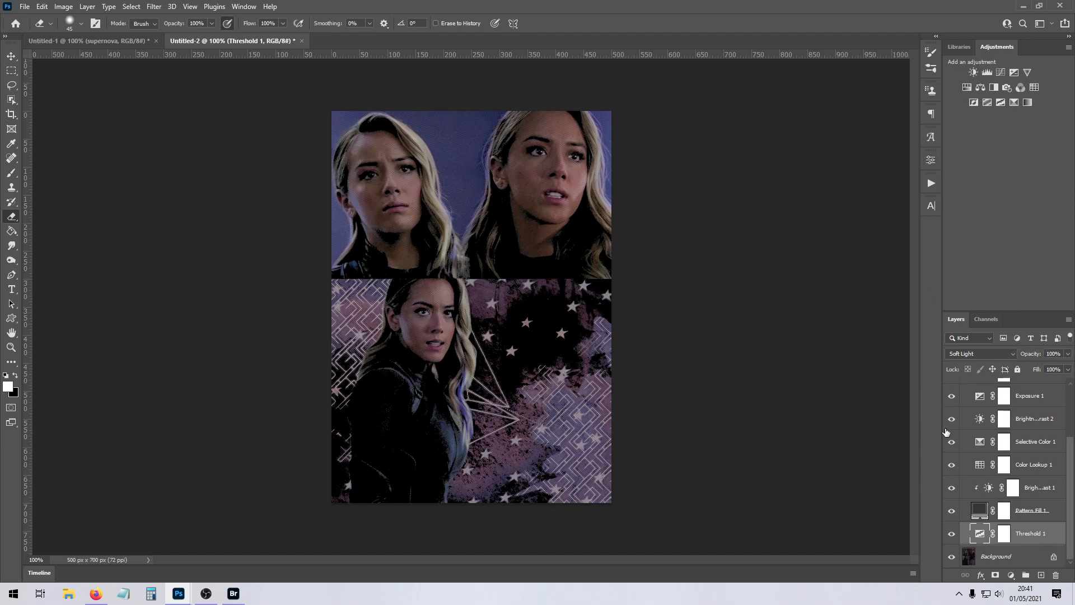
left_click(952, 395)
type("Skye #5")
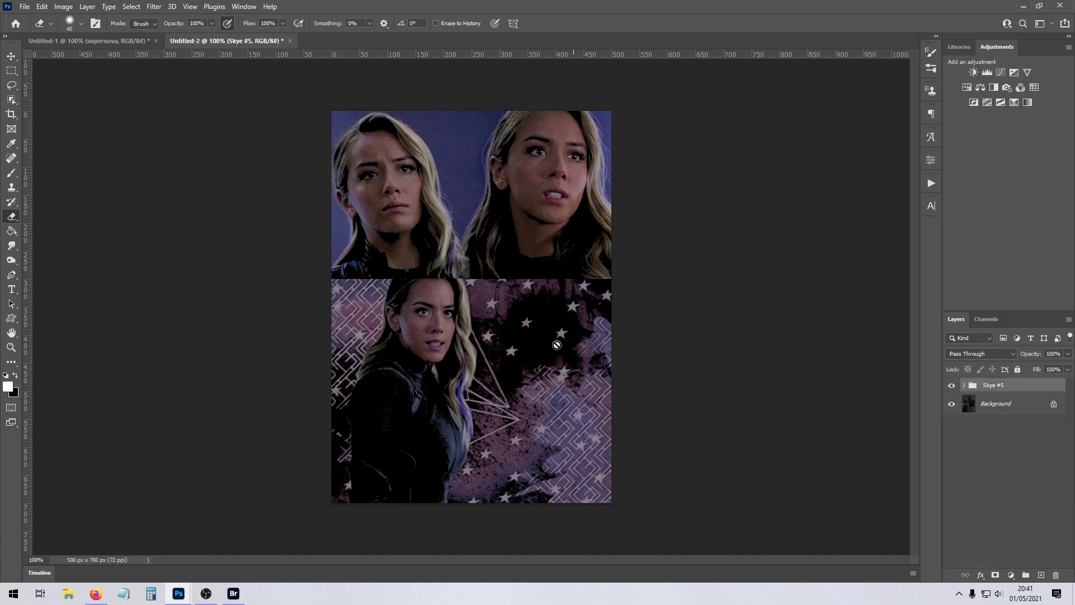
left_click(7, 80)
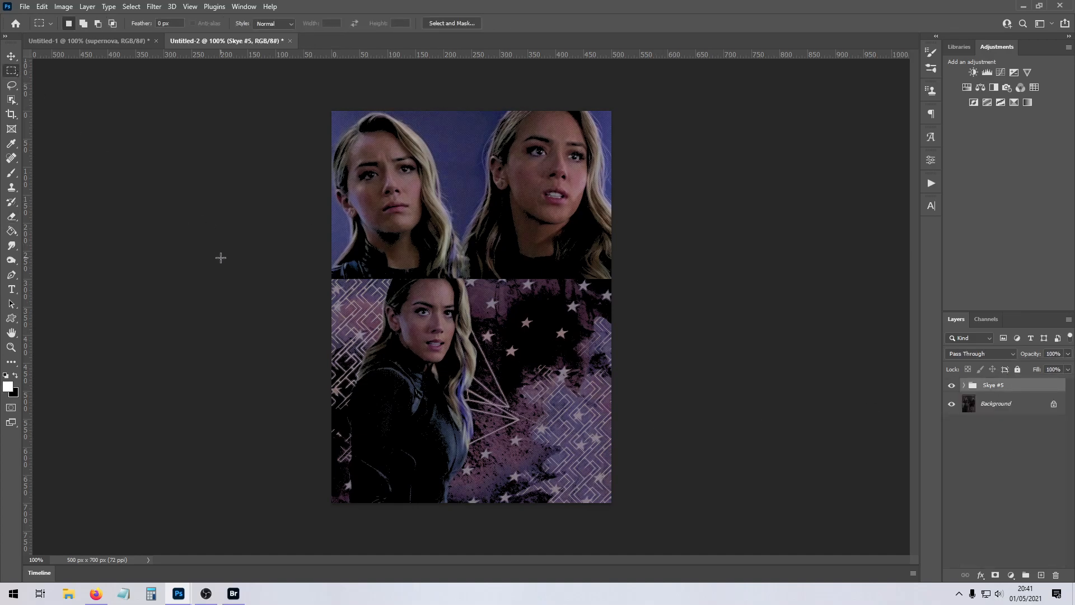